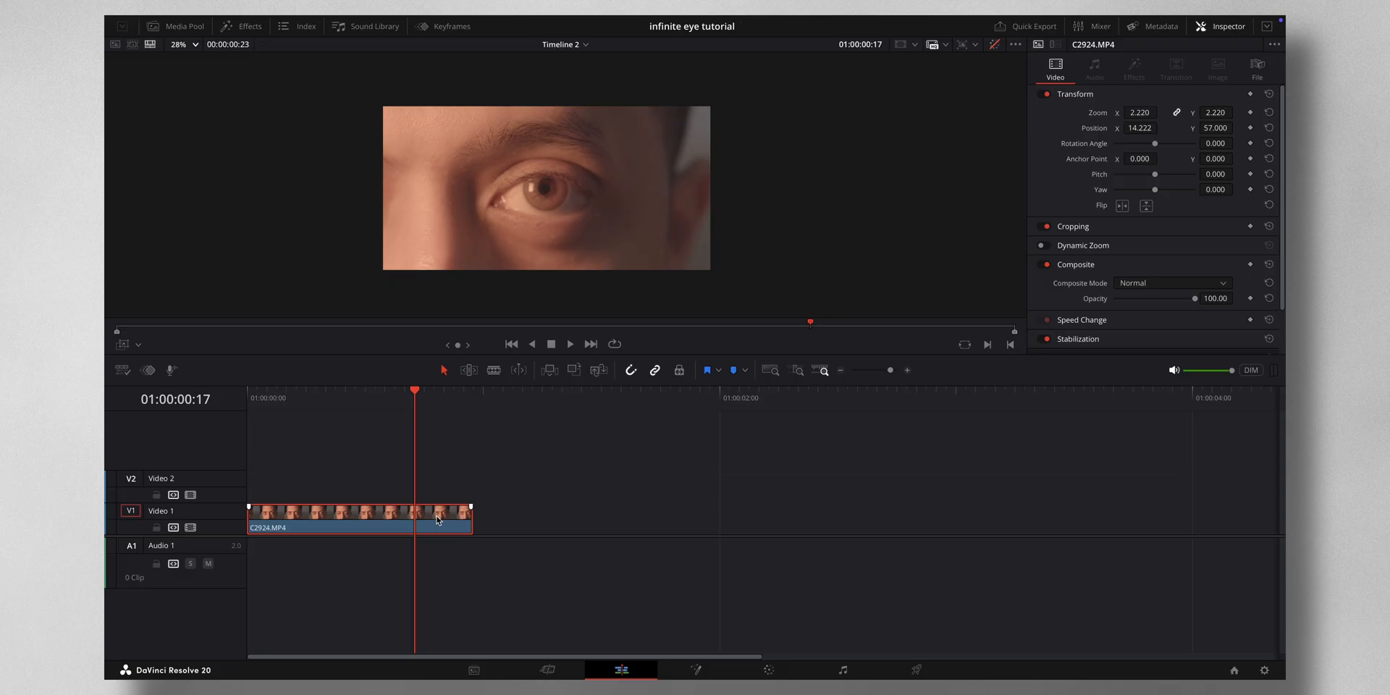
- Copy the eye clip to V2, stretch it slower, and open it as a Fusion clip
drag(443, 518, 443, 481)
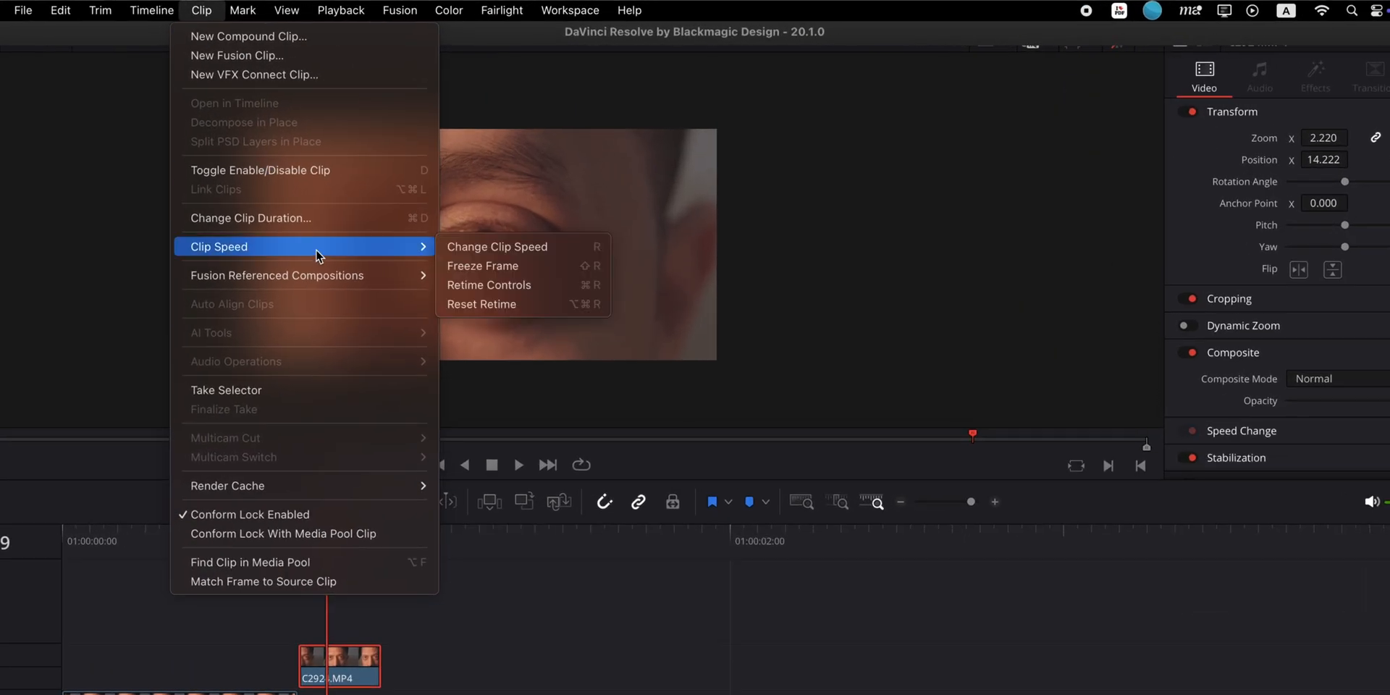
click(497, 246)
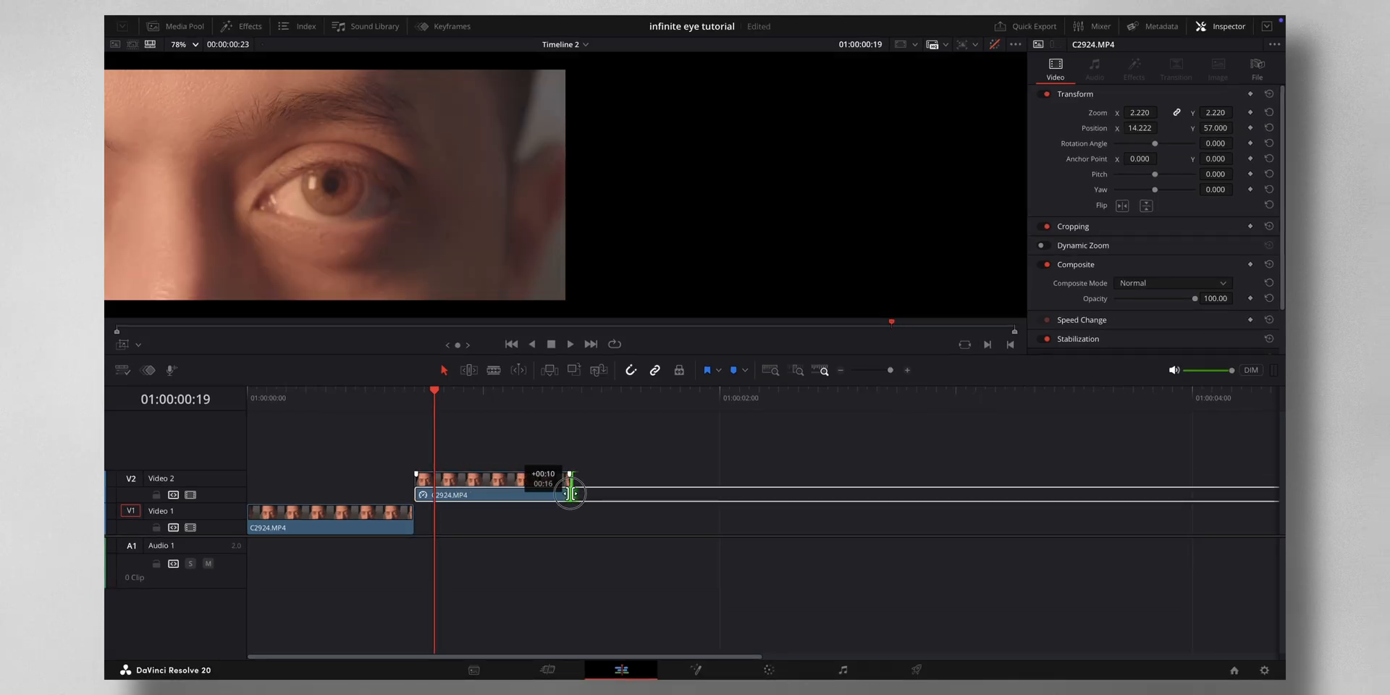
drag(572, 494, 683, 508)
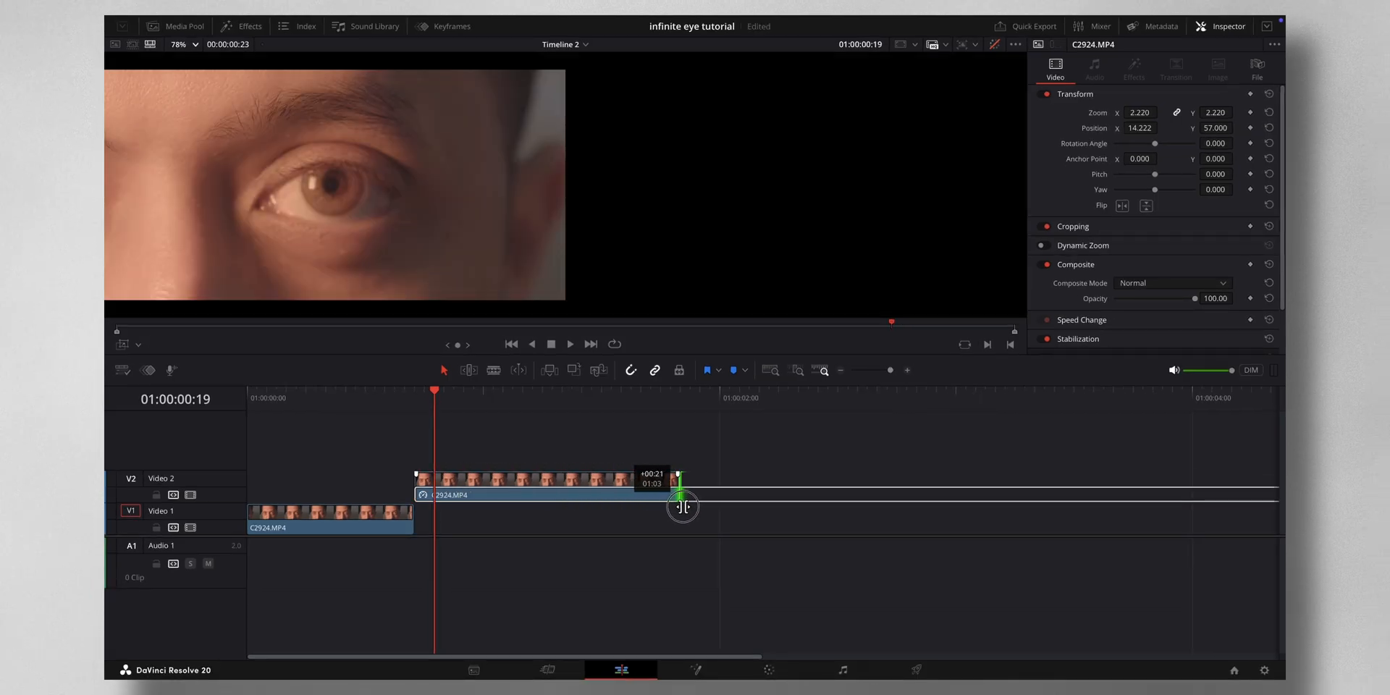
drag(683, 507, 709, 512)
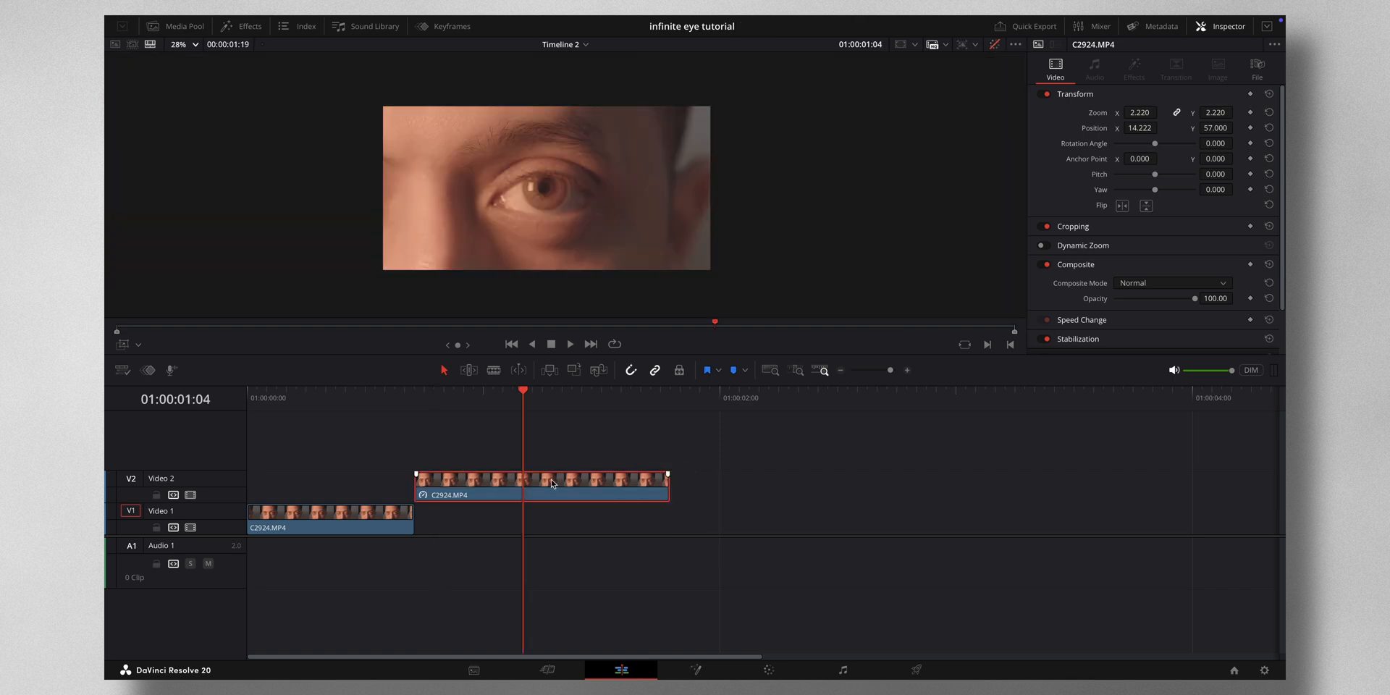
right_click(541, 485)
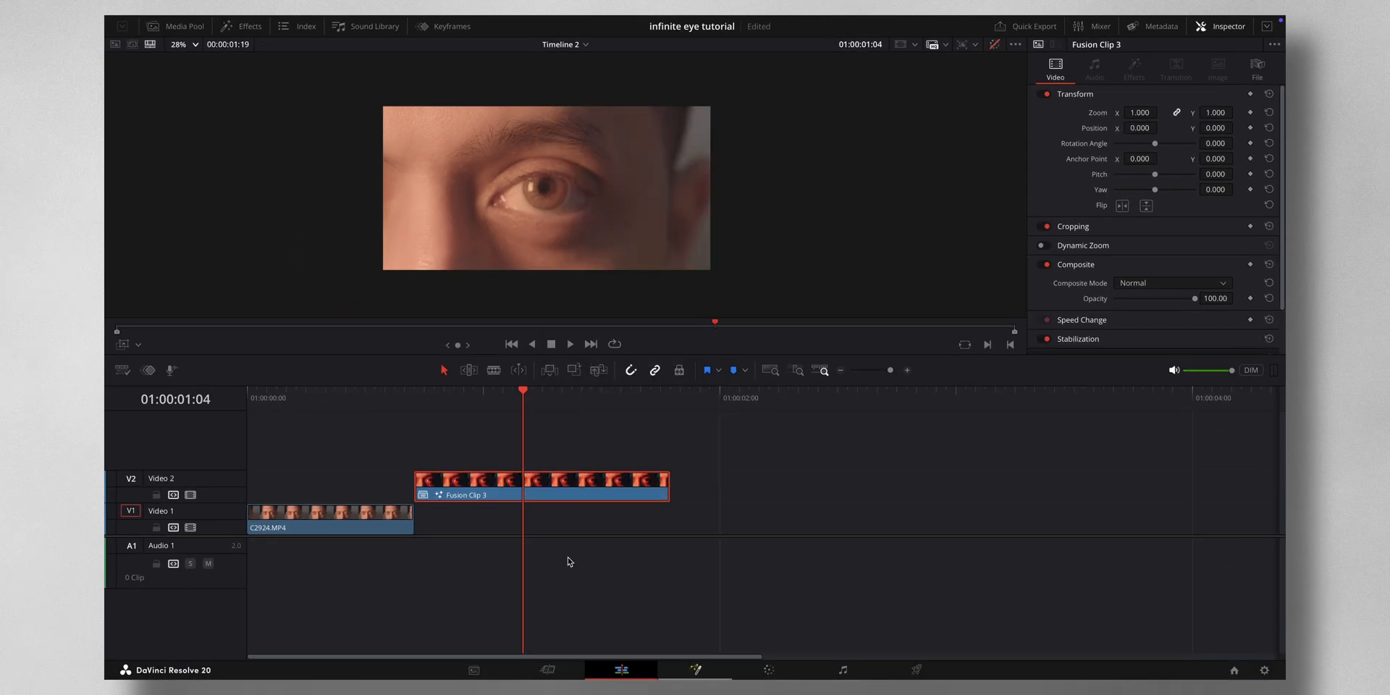
click(695, 670)
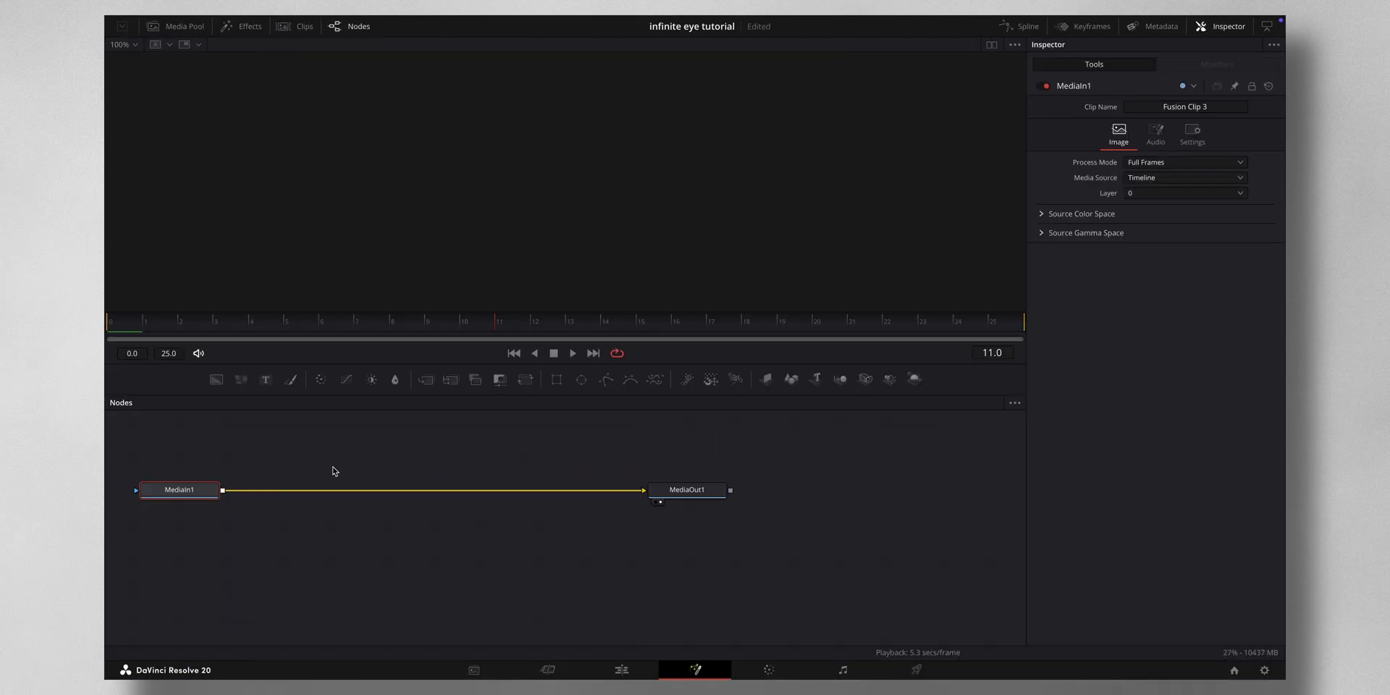
- Add an Ellipse mask sized over the pupil, inverted with Soft Edge 0
click(688, 490)
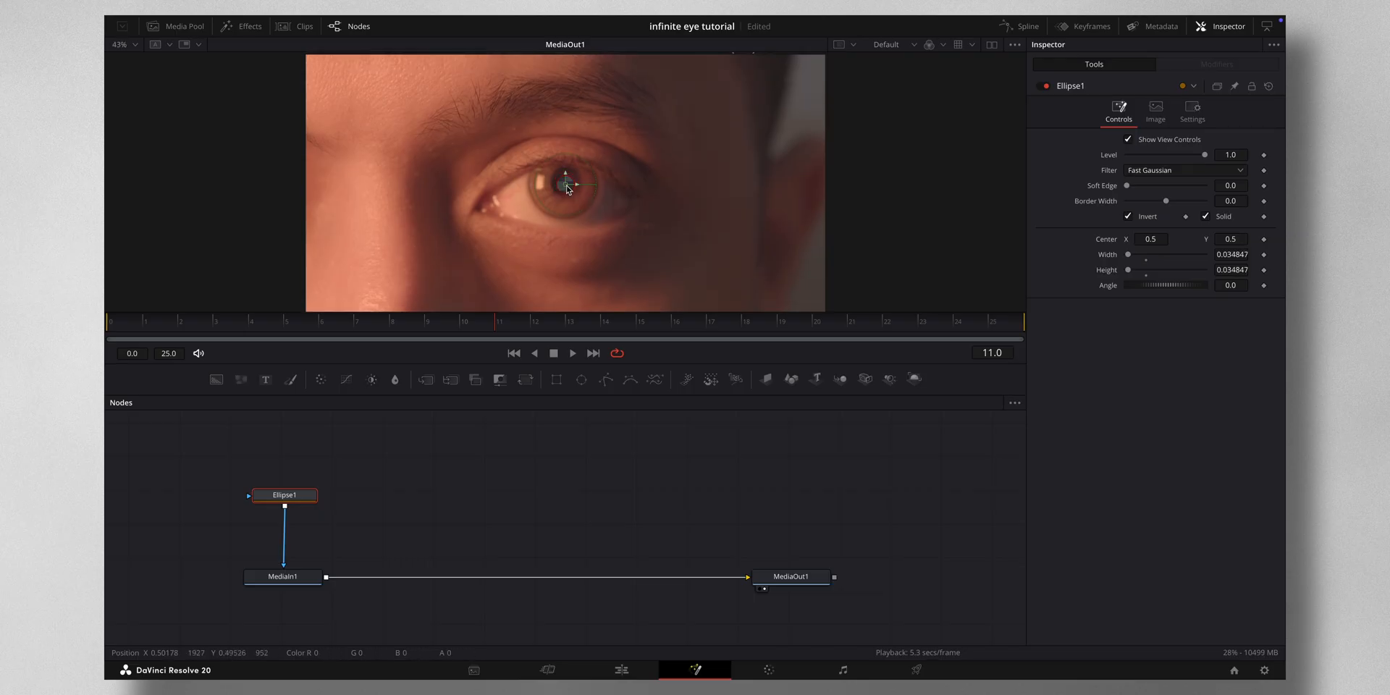
drag(566, 184, 557, 182)
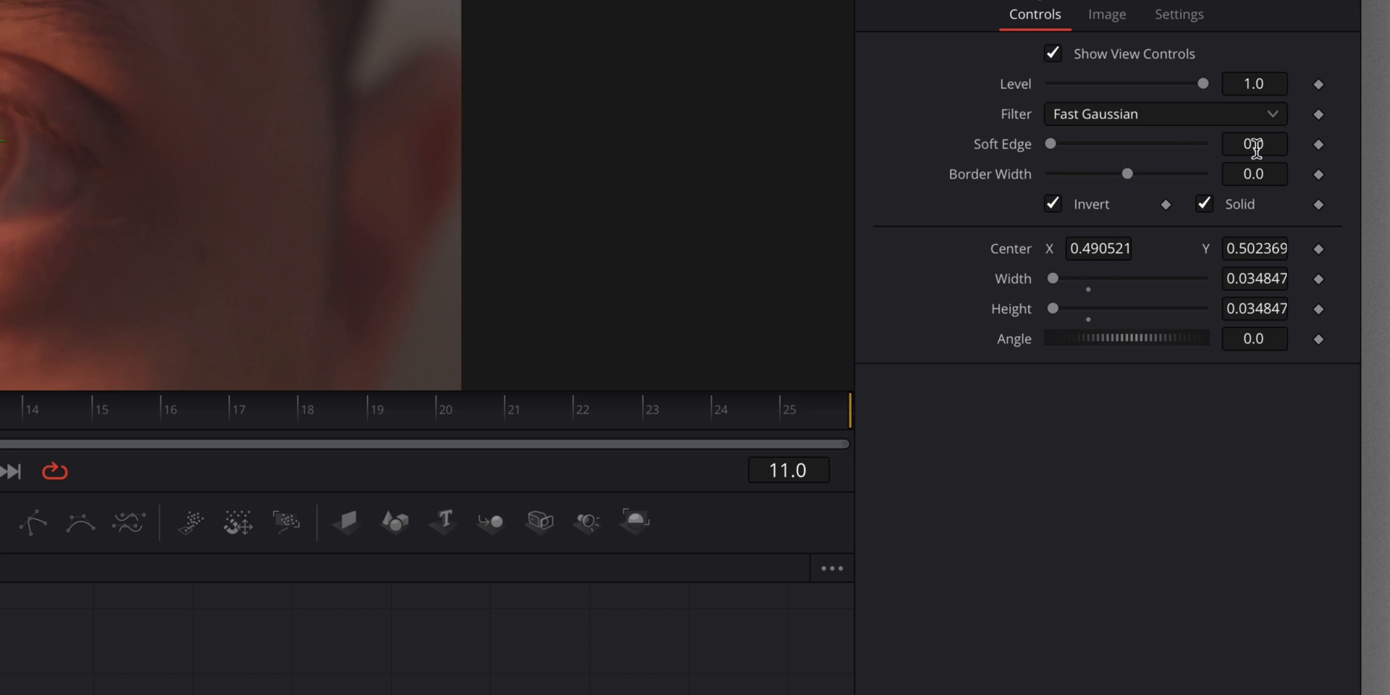
click(1253, 143)
text(Image Plane 3D)
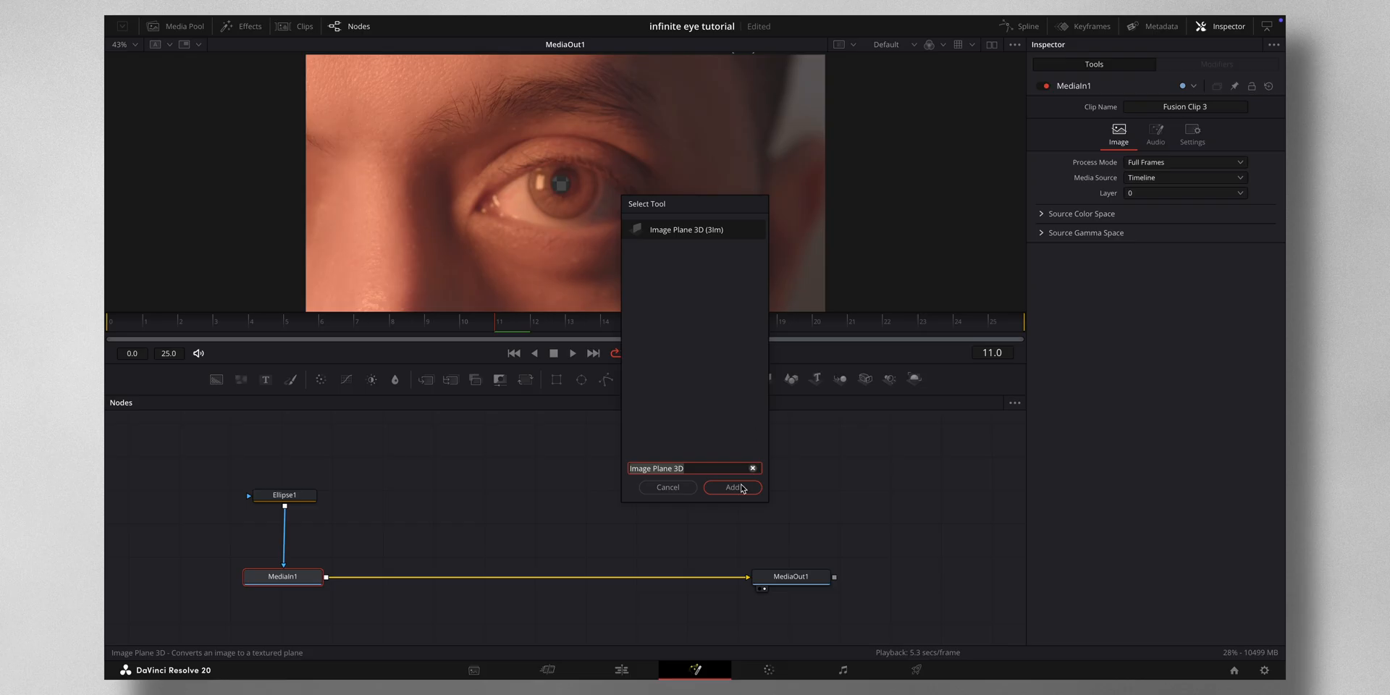
- Add an Image Plane 3D after the footage, followed by a connected Duplicate 3D
click(732, 486)
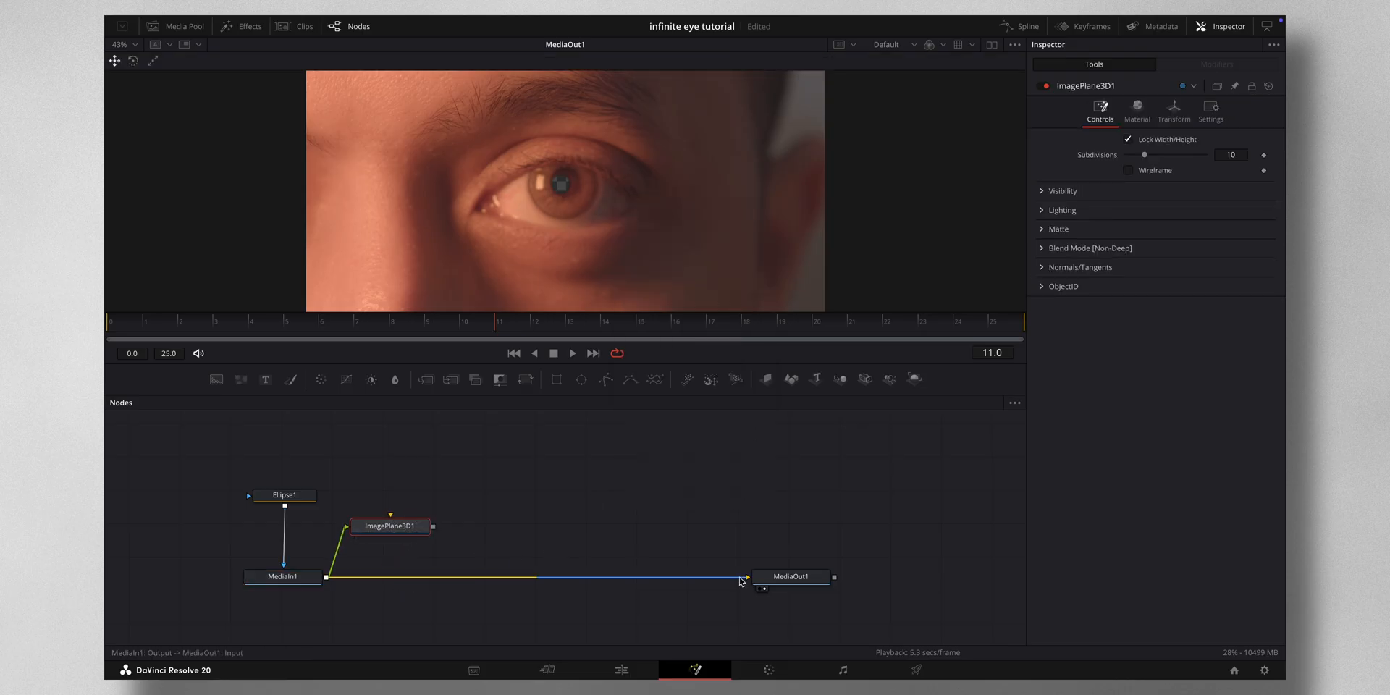
drag(391, 526, 399, 574)
text(dupl)
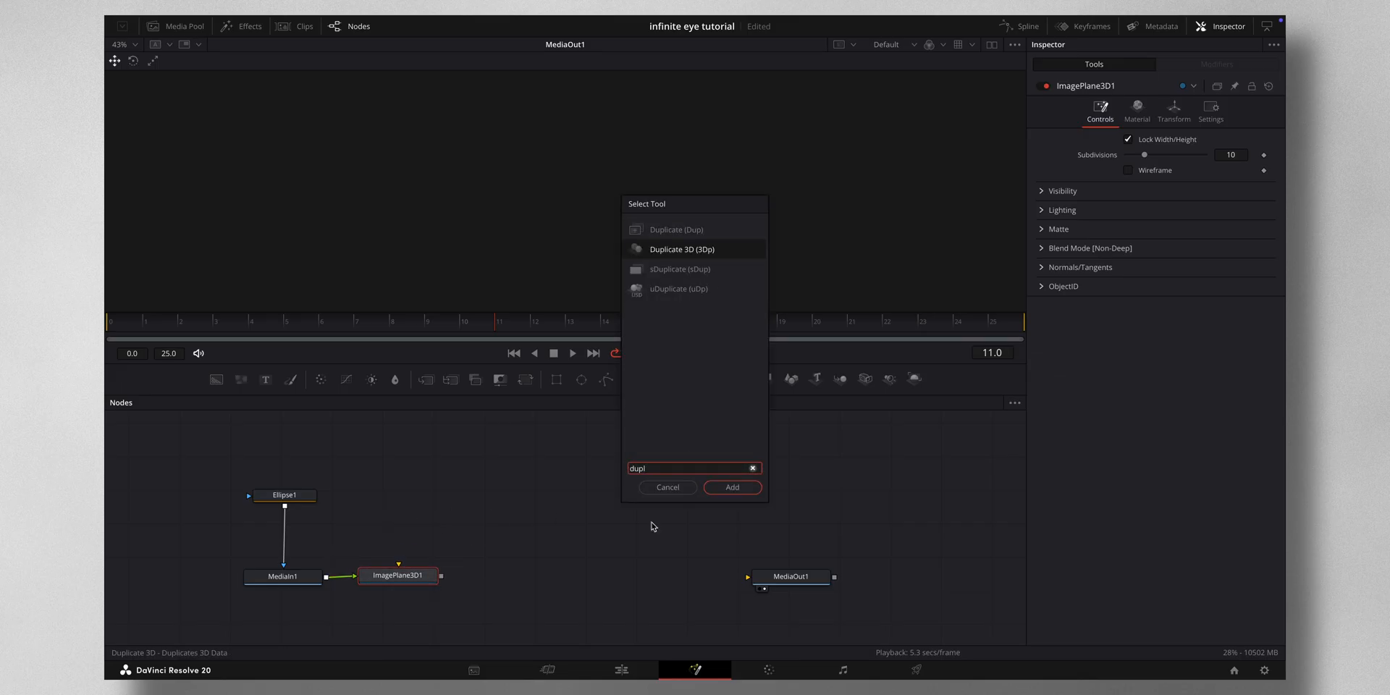
click(732, 487)
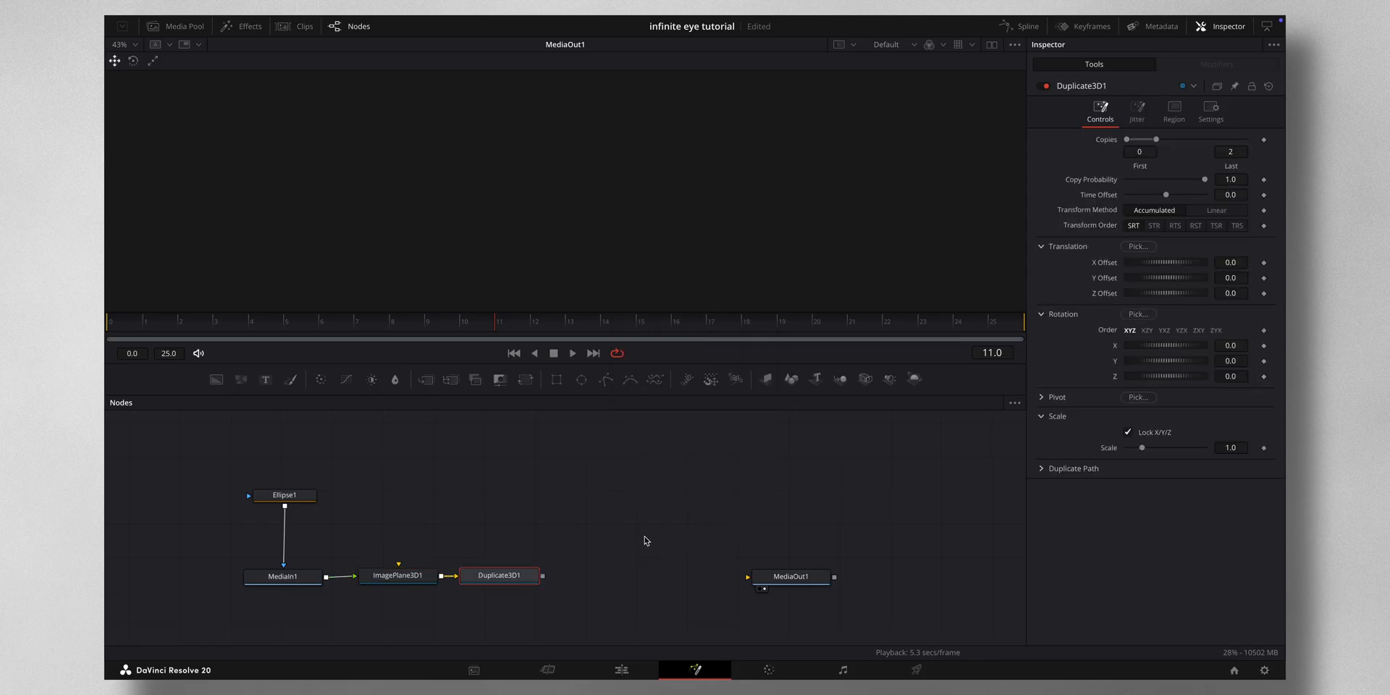
drag(499, 574, 519, 525)
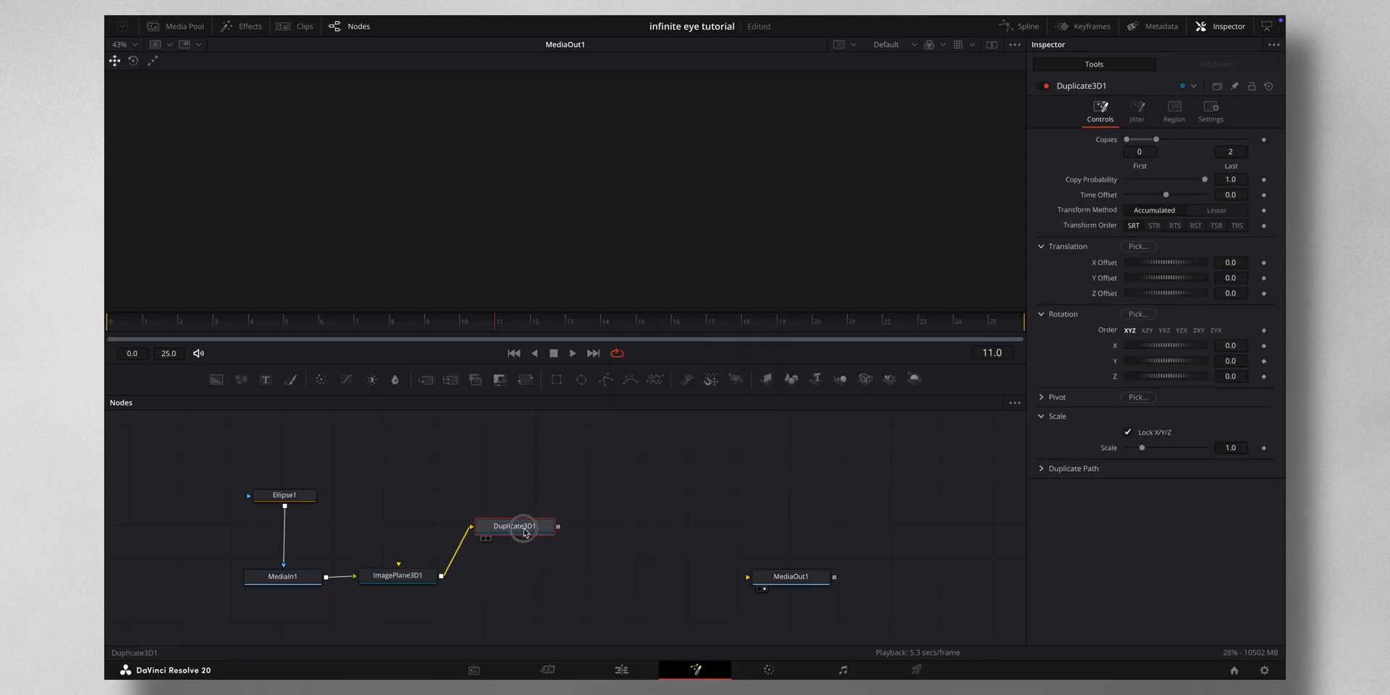
drag(517, 525, 504, 574)
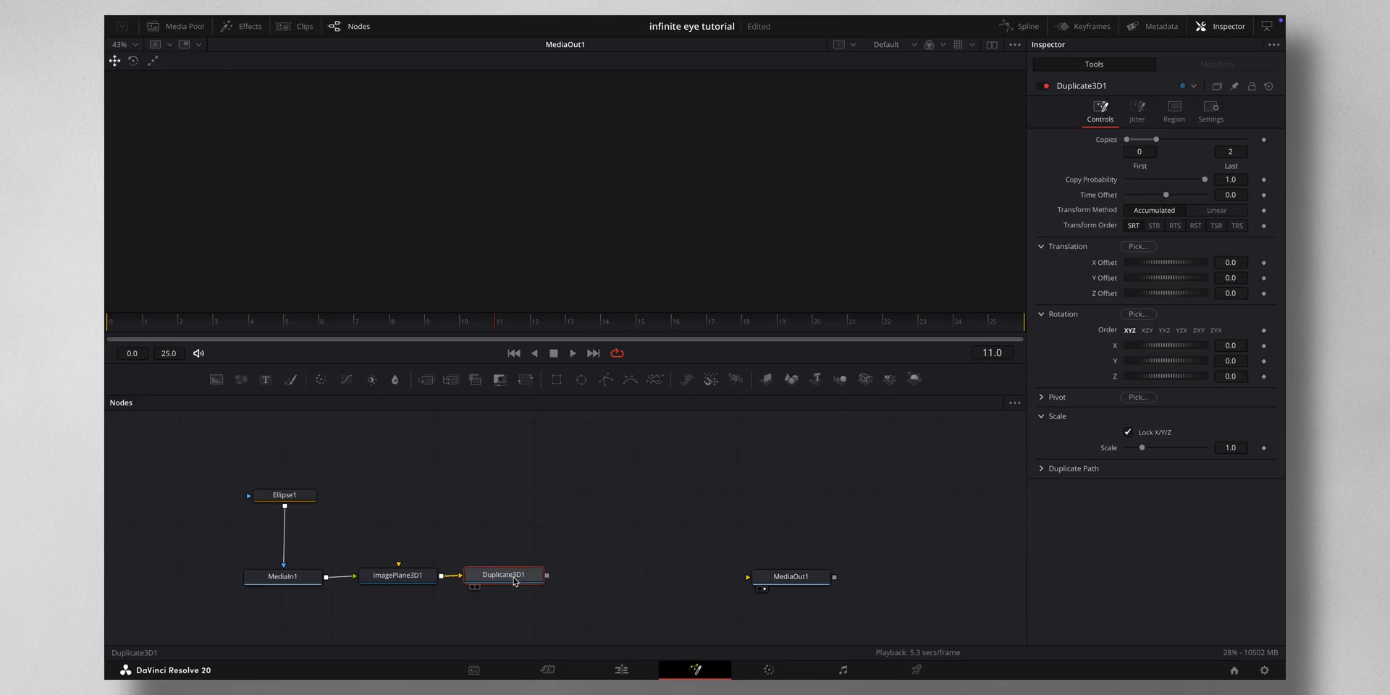
- Add Merge 3D and Renderer 3D nodes to complete the 3D chain
text(me)
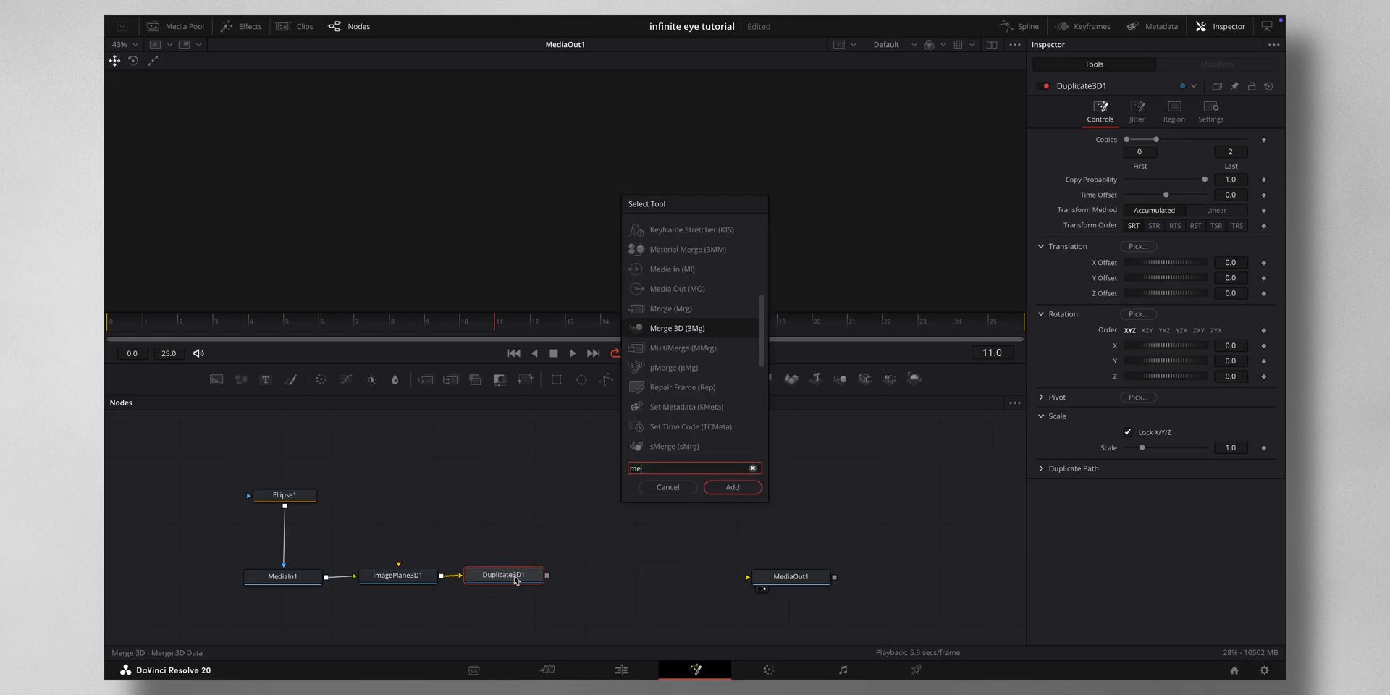
click(730, 486)
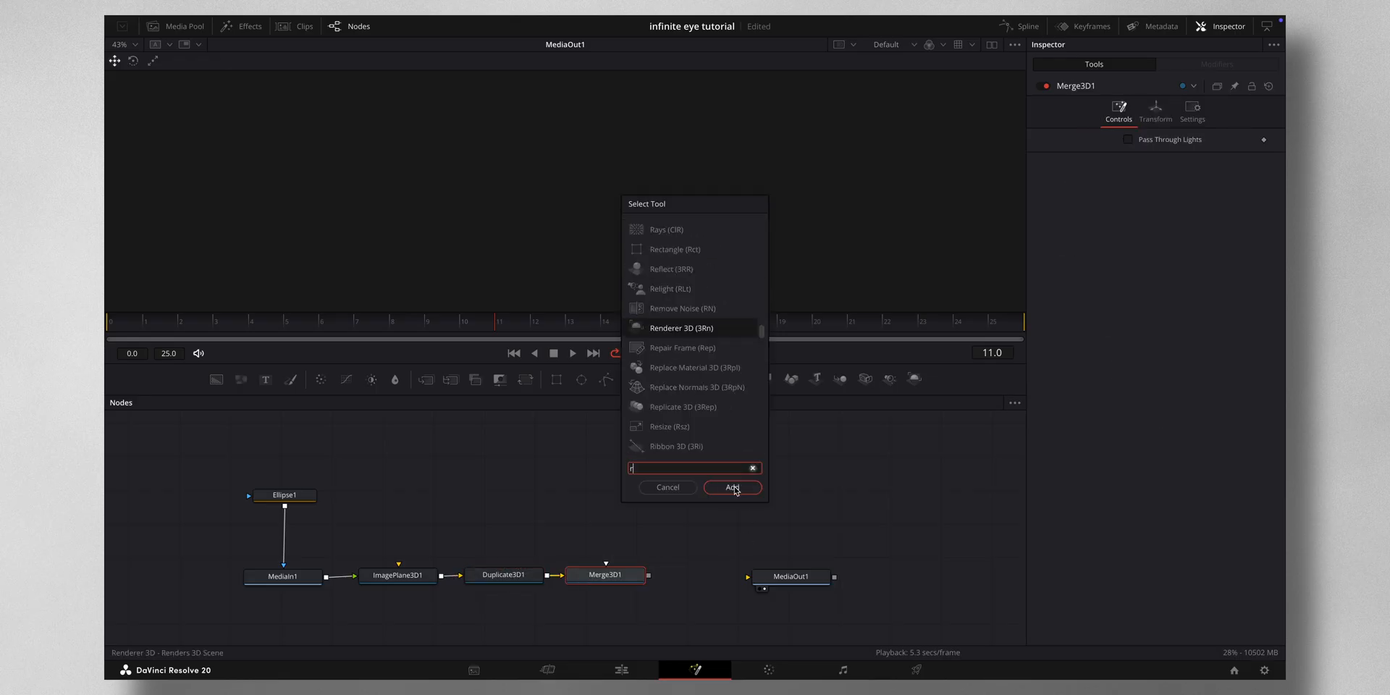
click(730, 488)
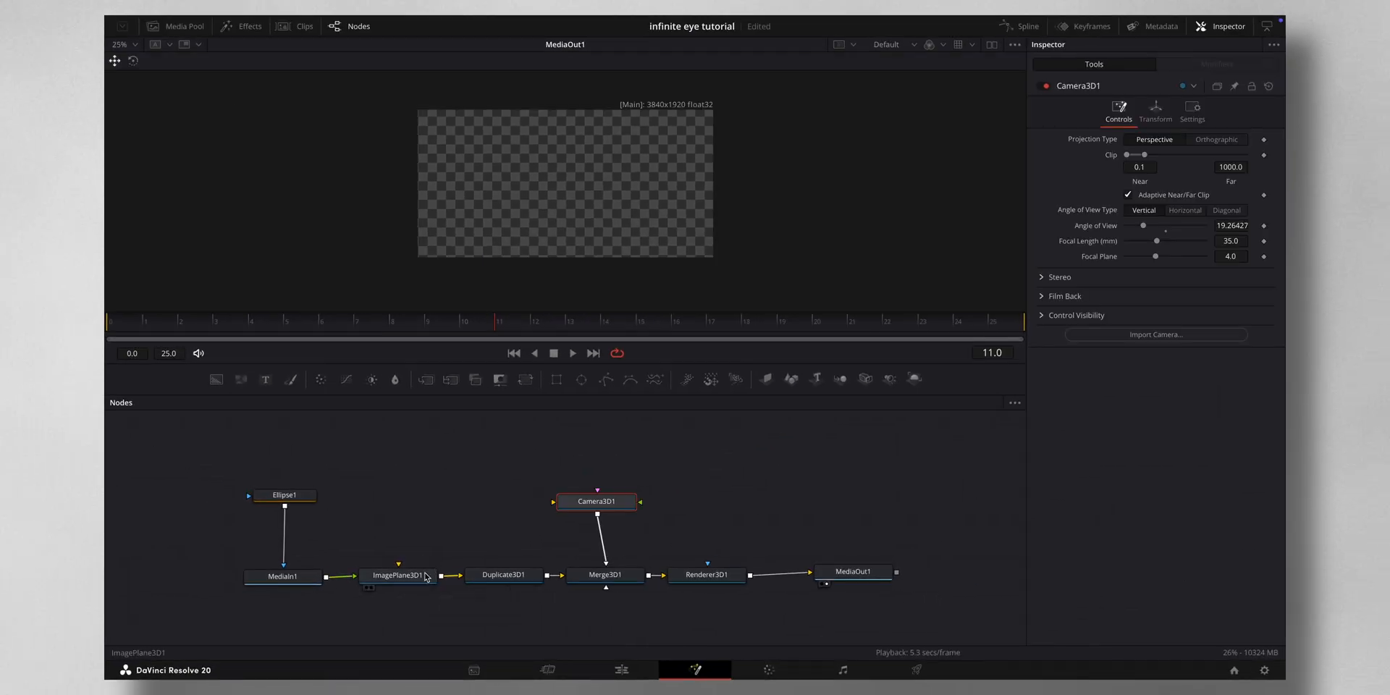
- Drag ImagePlane3D1's Translation Z negative until the whole eye shows
click(398, 574)
text(-0.17)
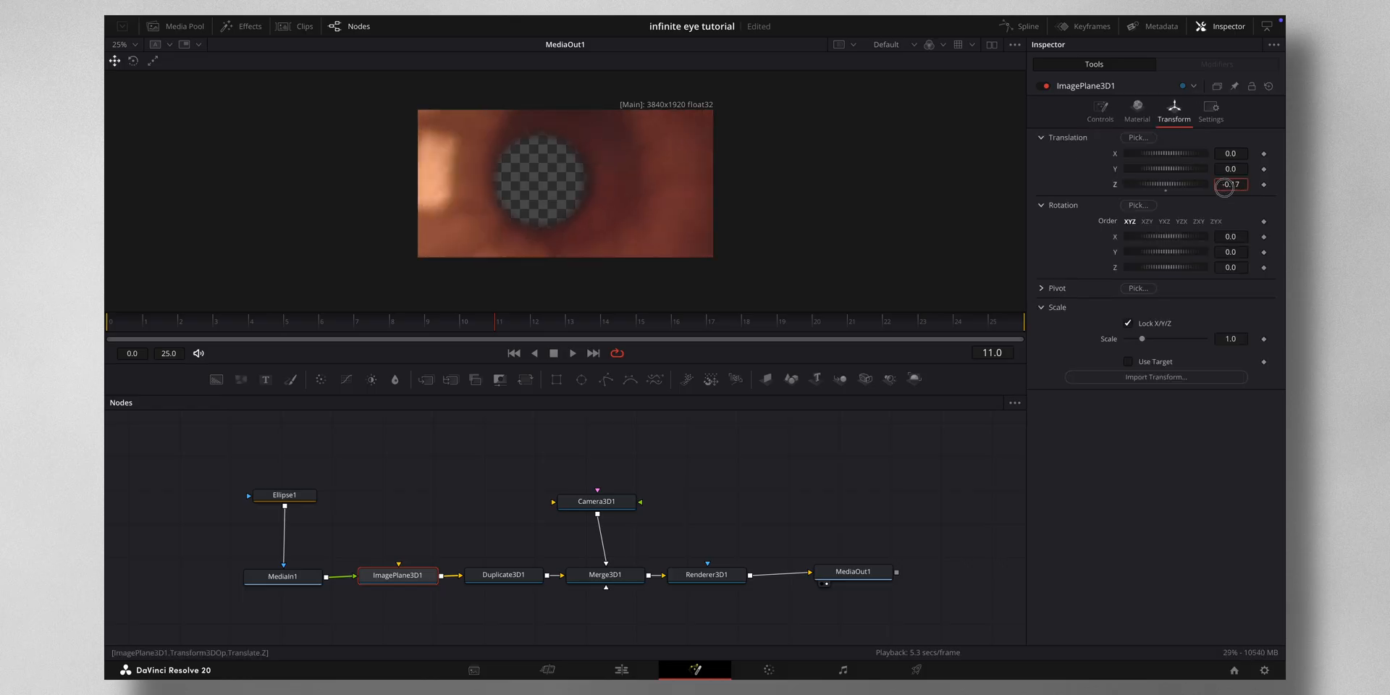
drag(1232, 183, 1220, 190)
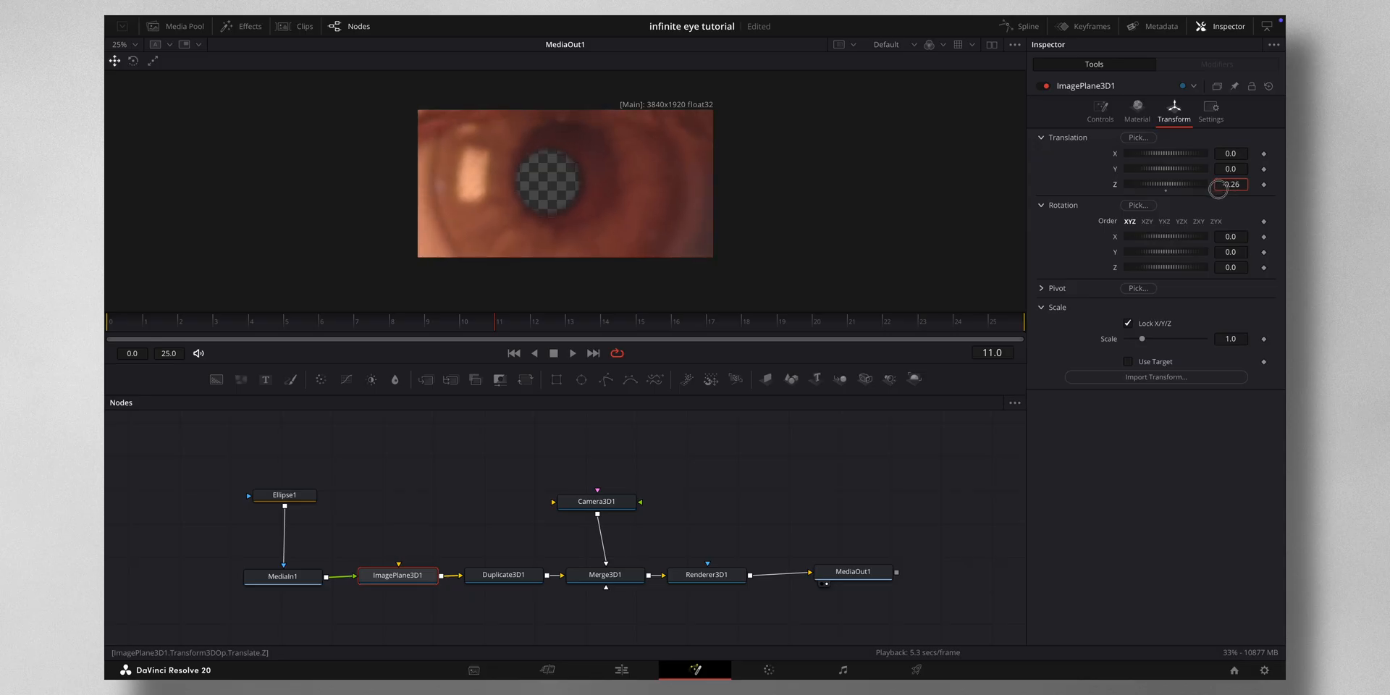
drag(1219, 189, 1203, 193)
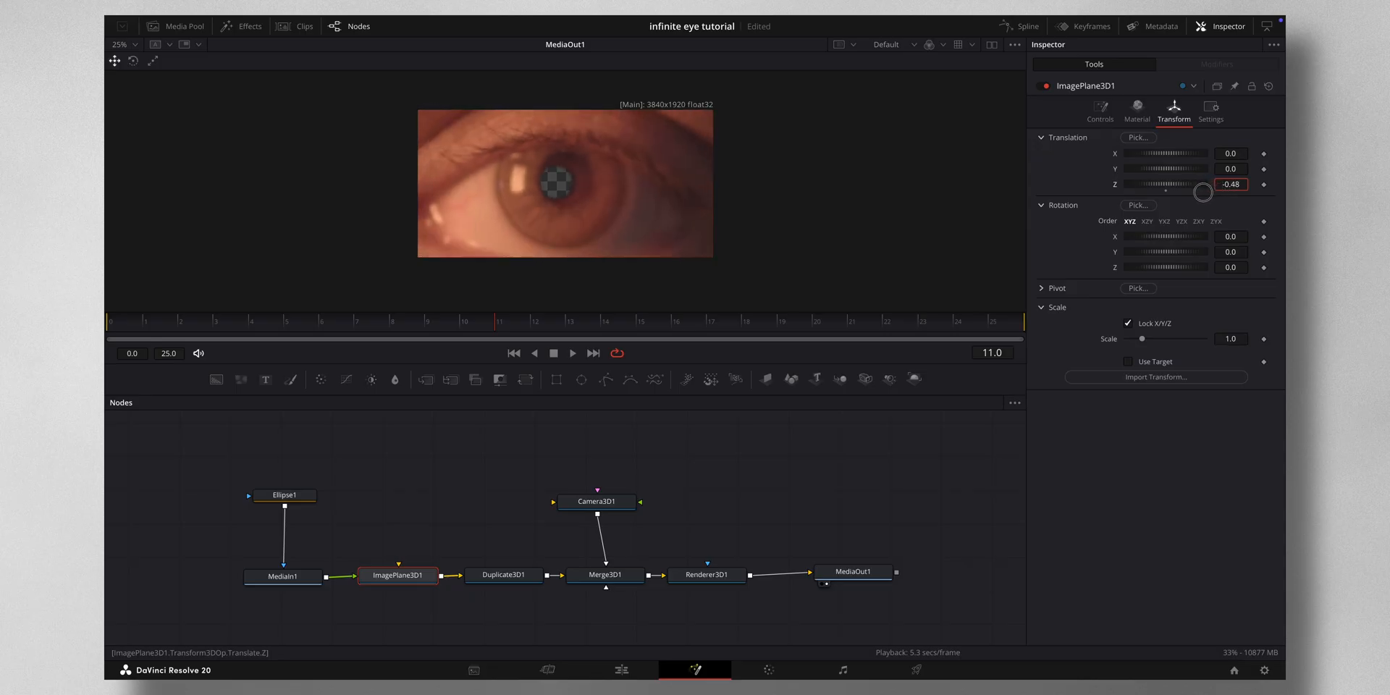
drag(1204, 193, 1139, 204)
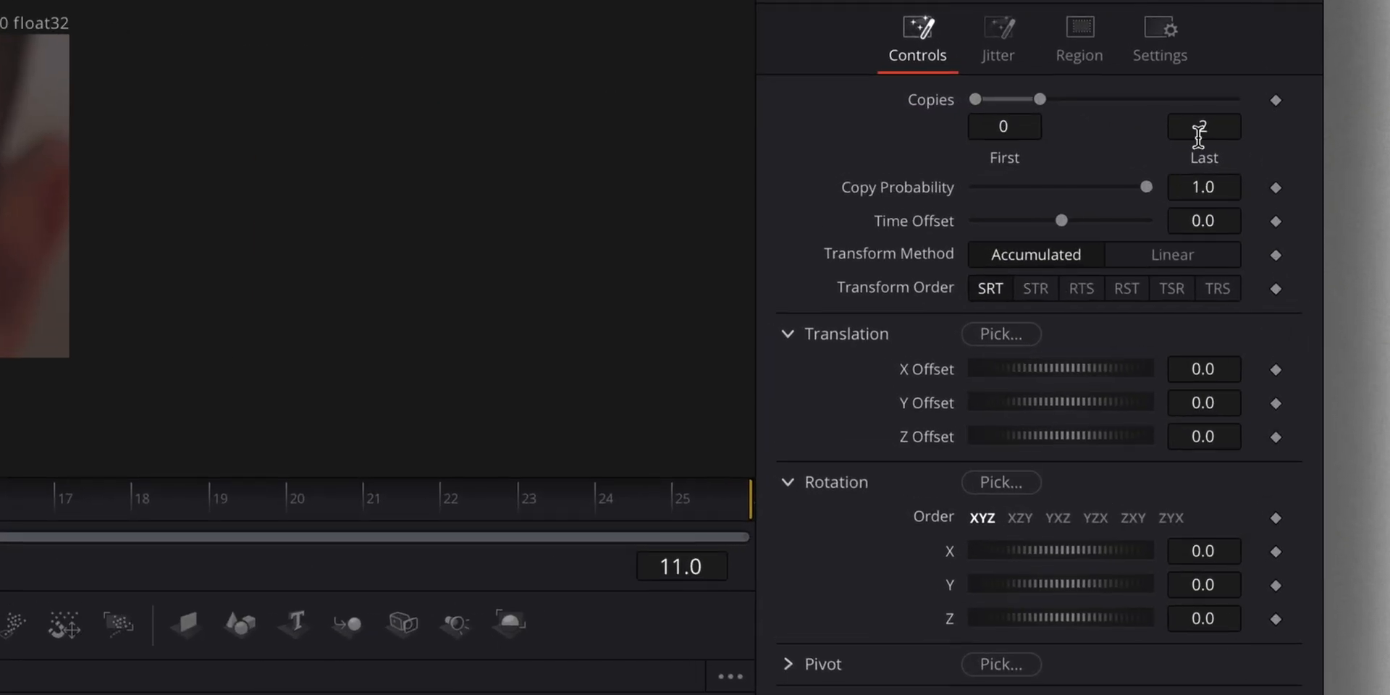
- Set Duplicate3D1 Copies Last to 10 and Translation Z Offset to -1
click(1204, 126)
text(10)
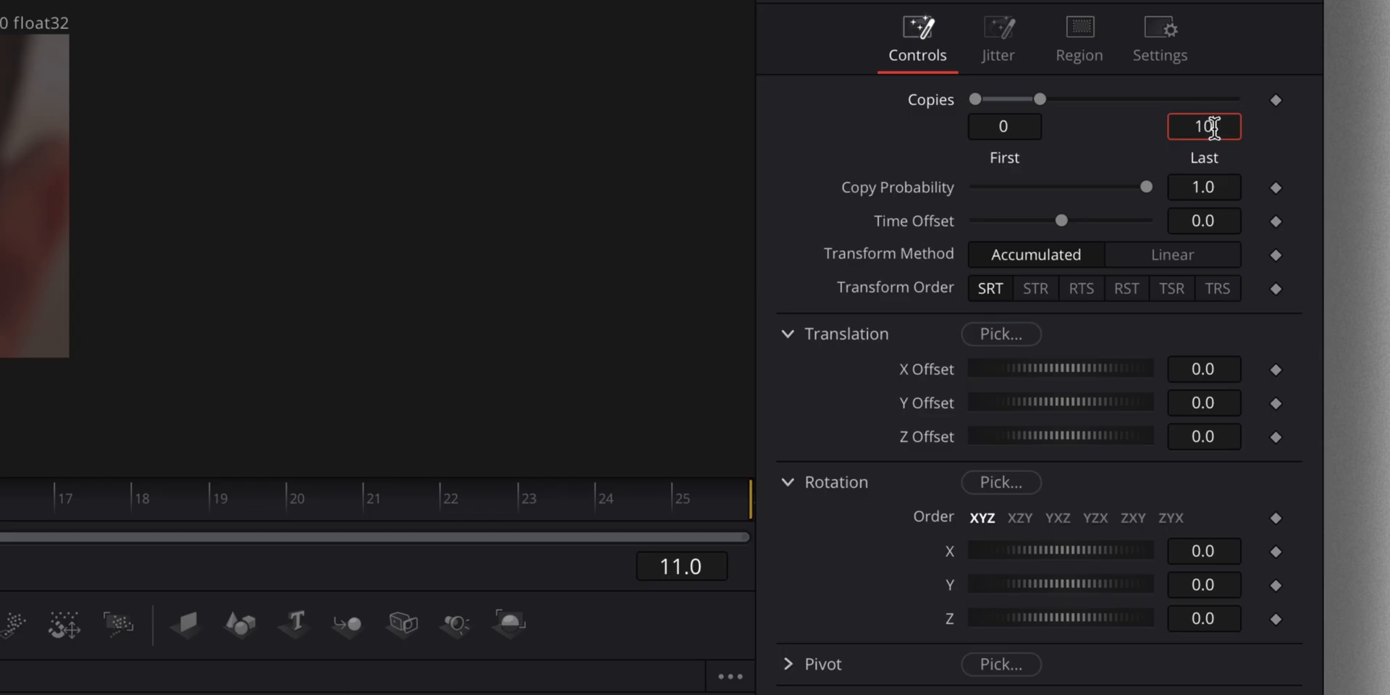
key(Tab)
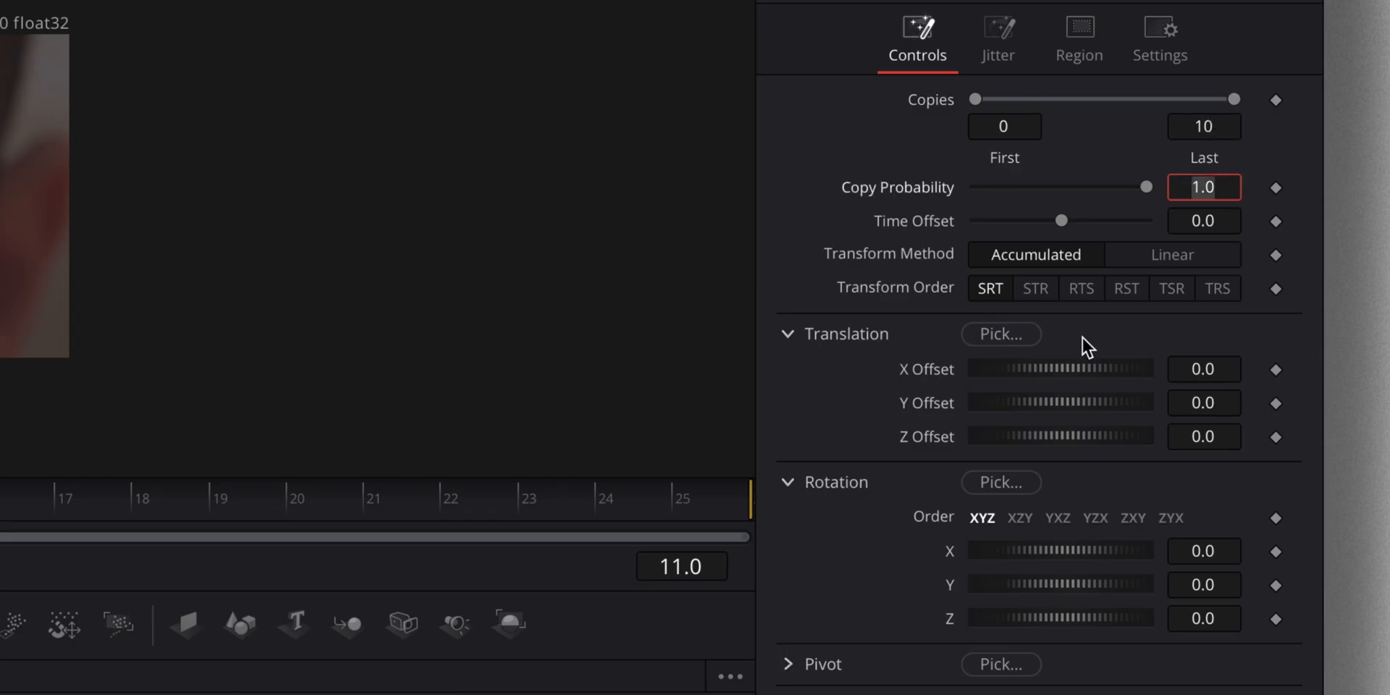
mouse_move(1204, 397)
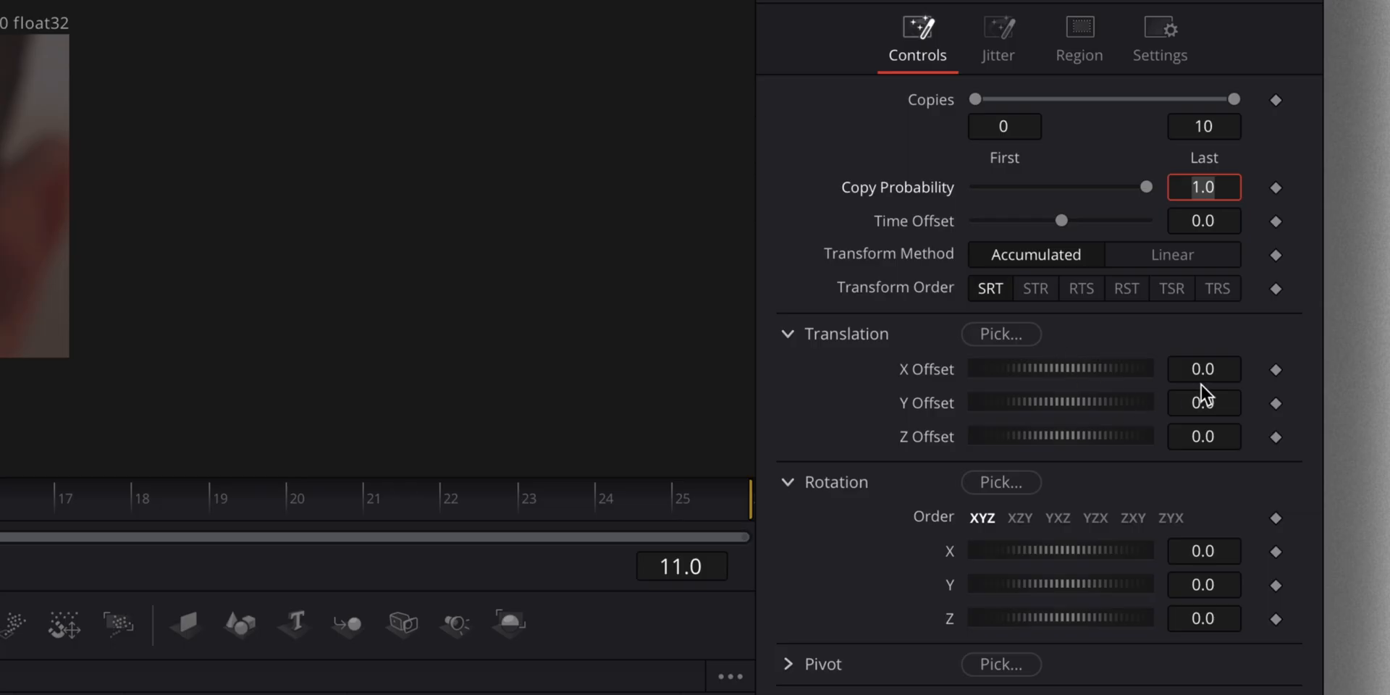
click(1204, 436)
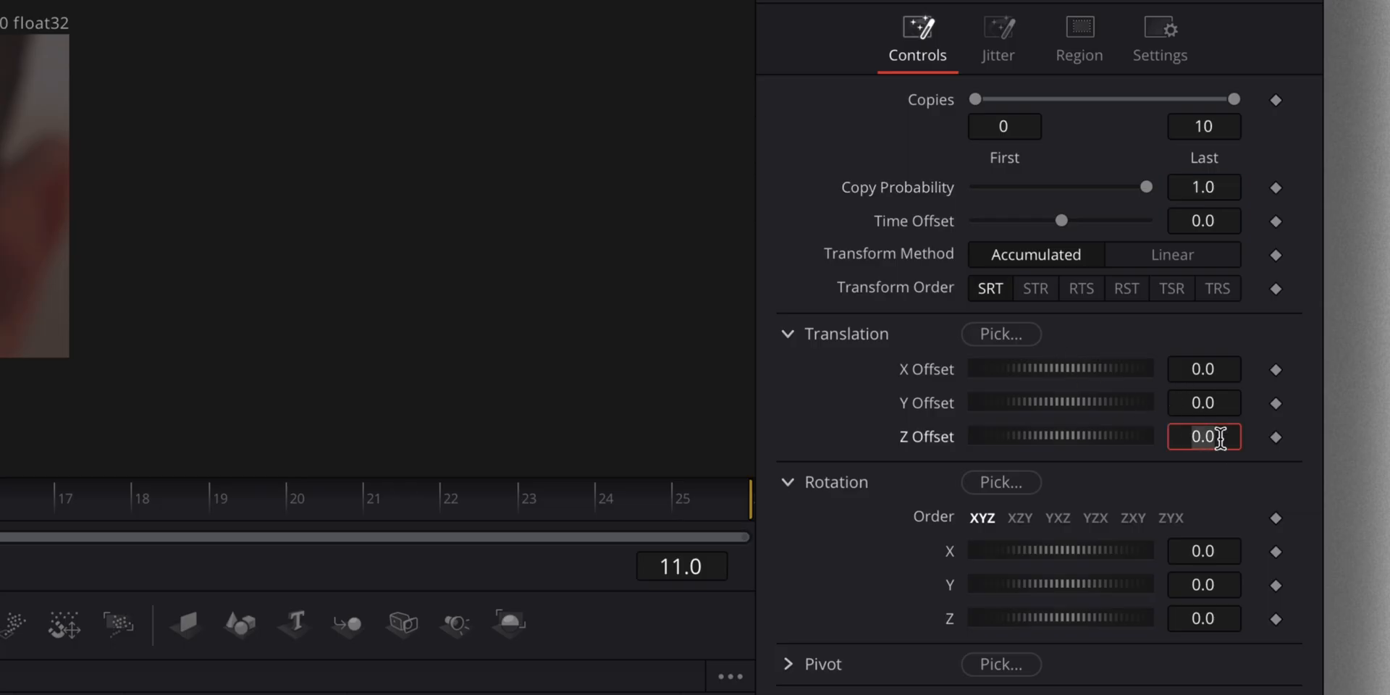
text(-1)
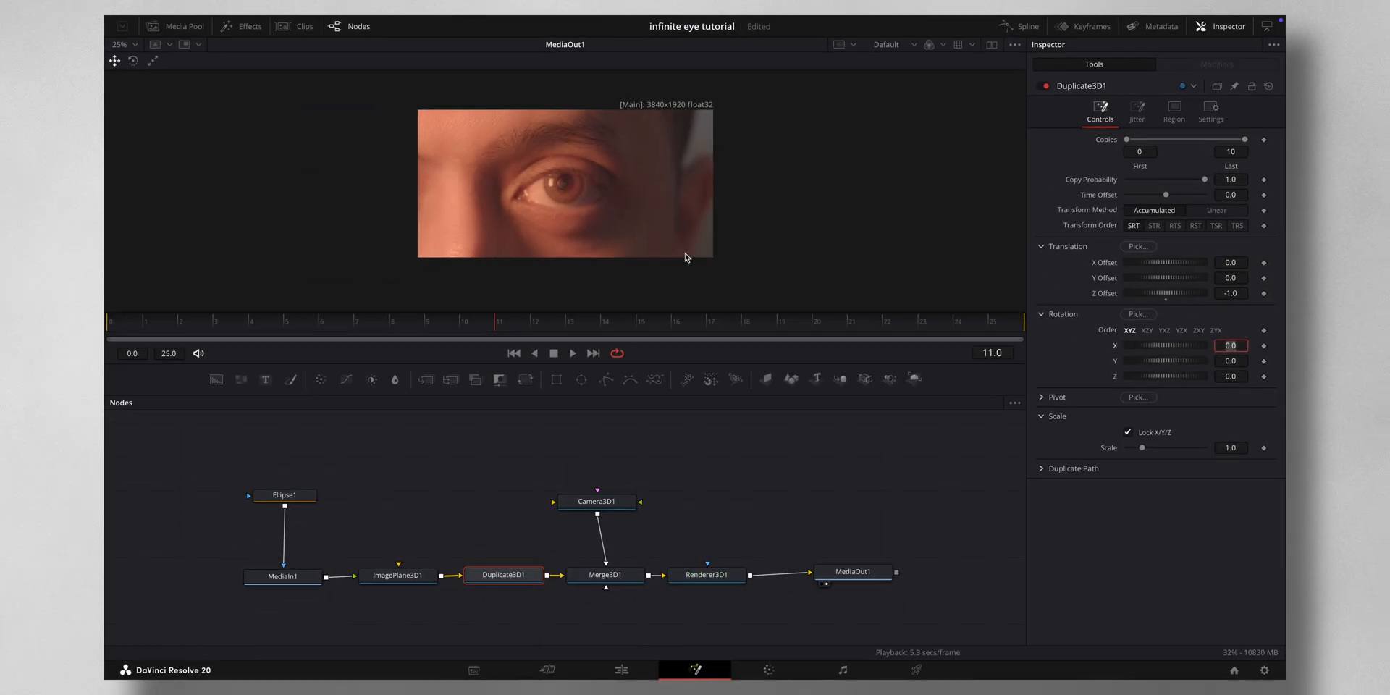
mouse_move(657, 414)
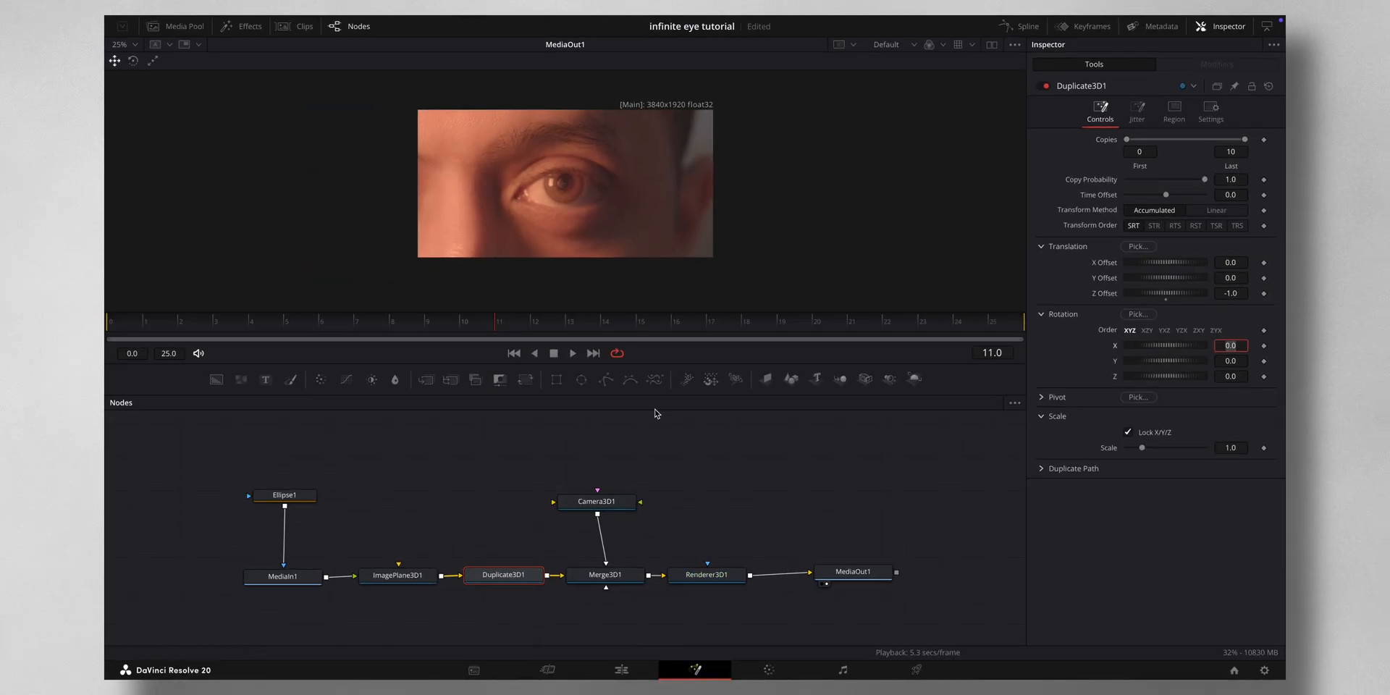
- At frame 25, keyframe Camera3D1 Translation Z near -10, then return to frame 0
click(596, 501)
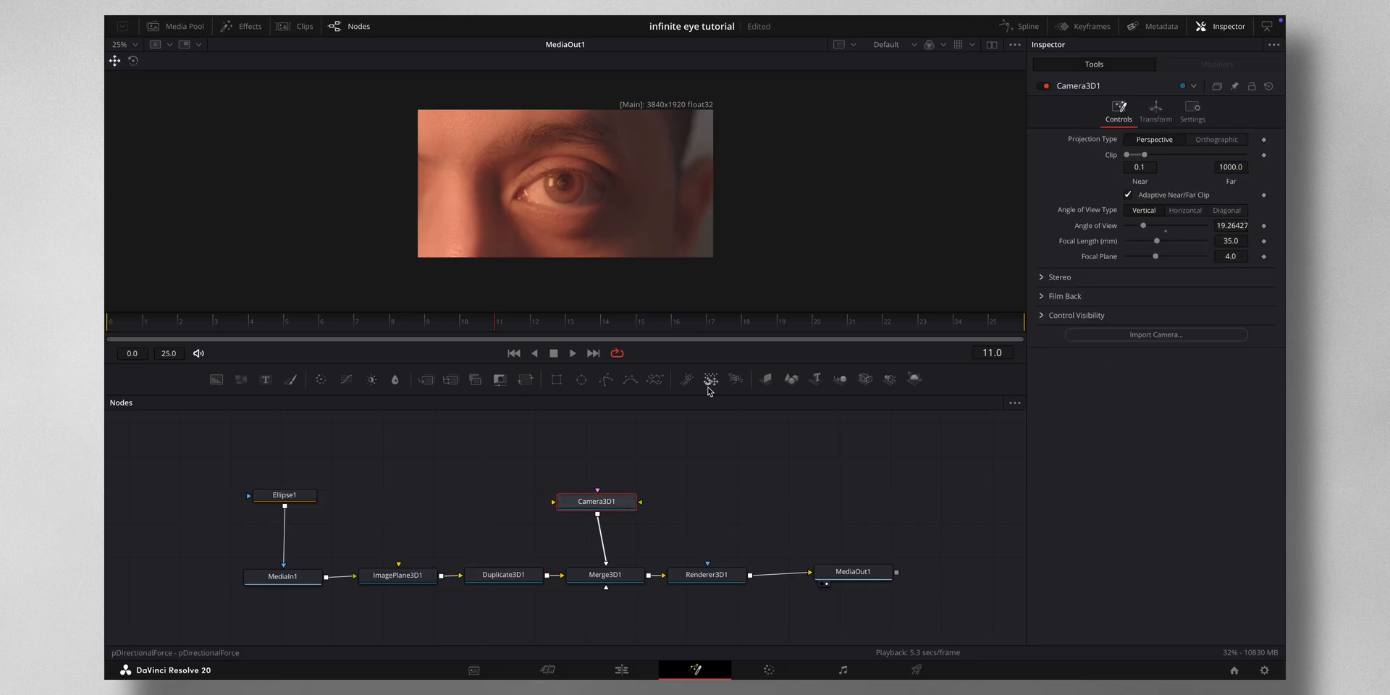
mouse_move(494, 326)
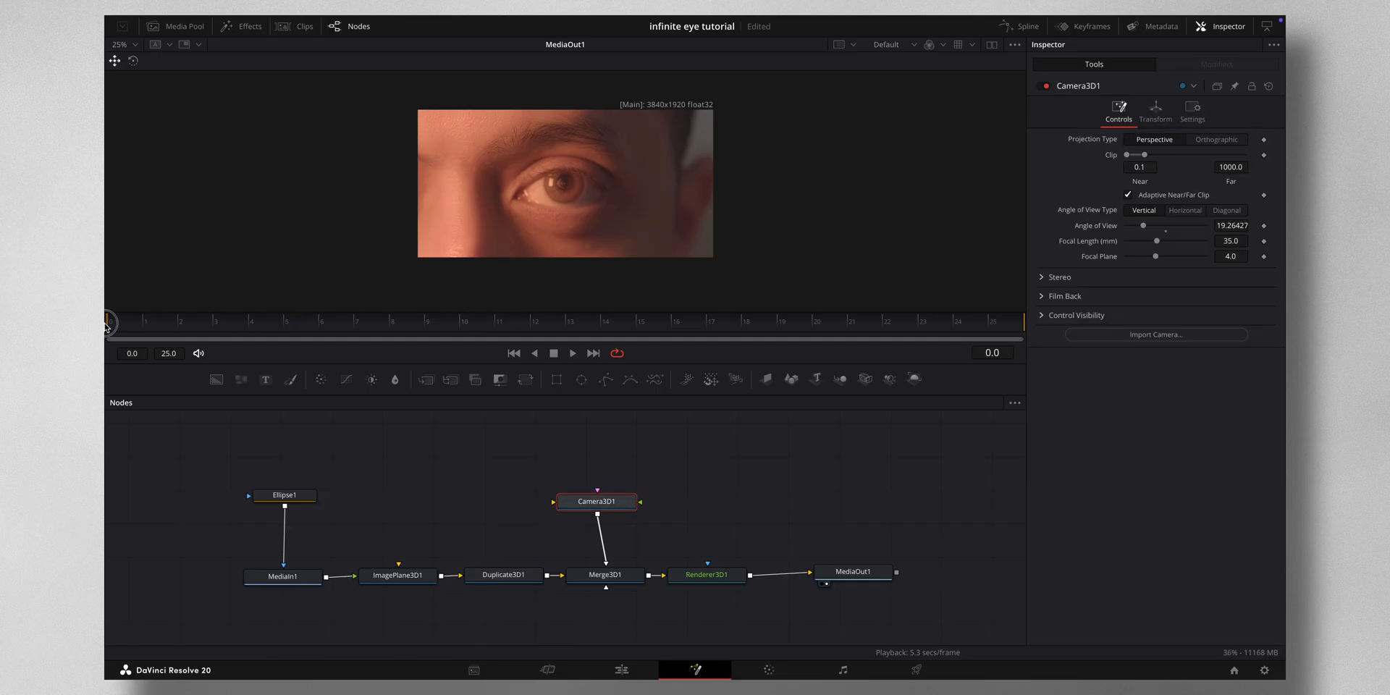
click(1157, 113)
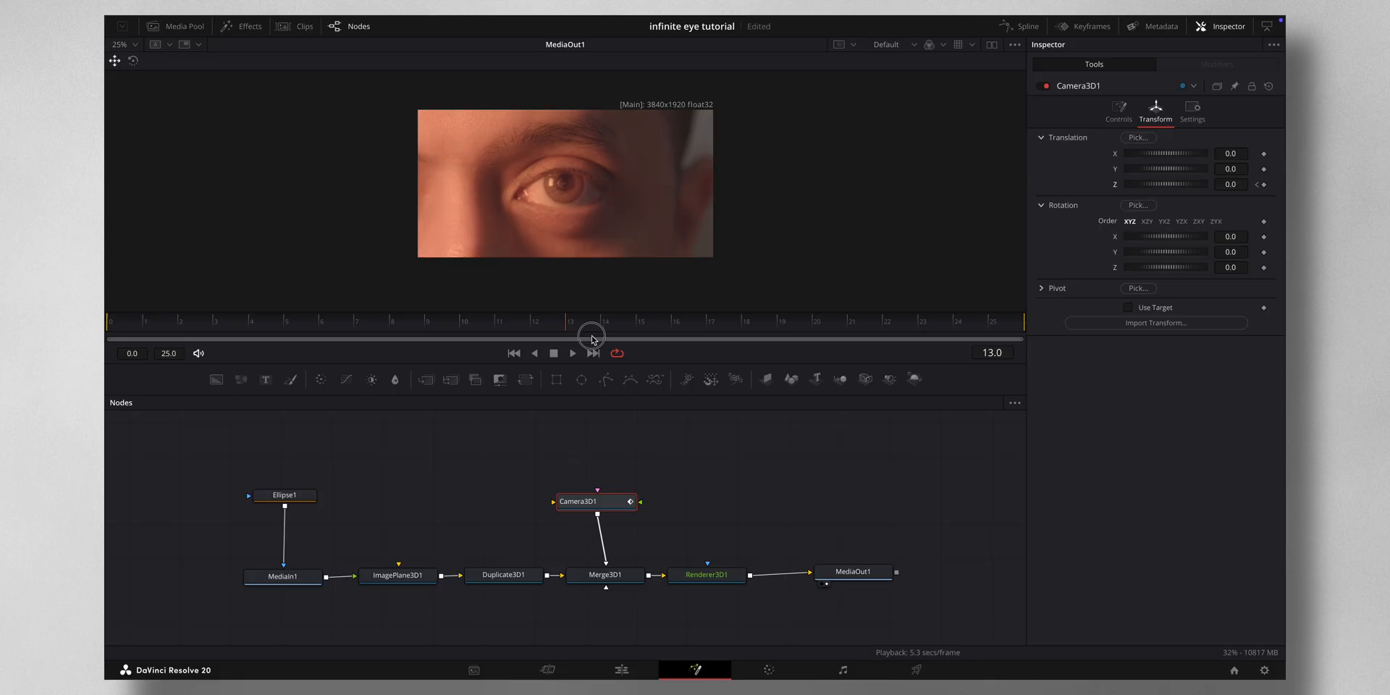
drag(593, 339, 1026, 339)
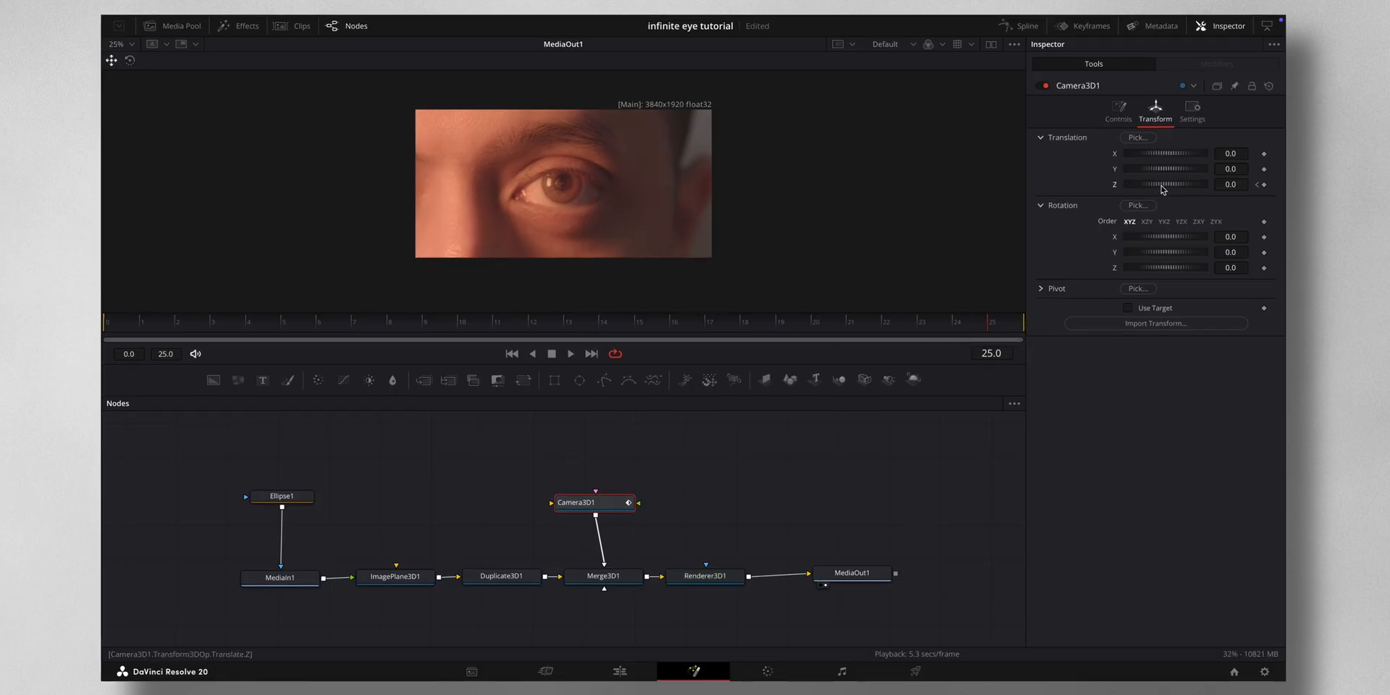
drag(1165, 184, 1135, 185)
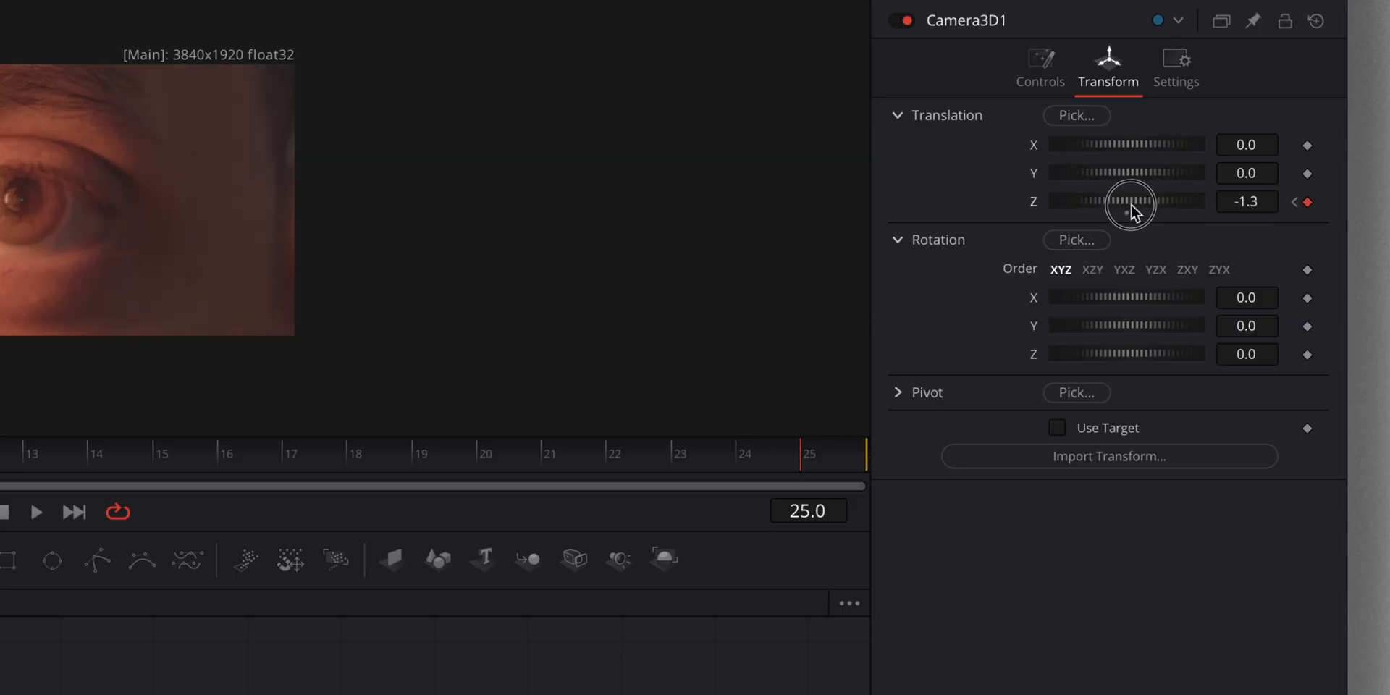
drag(1135, 201, 1122, 210)
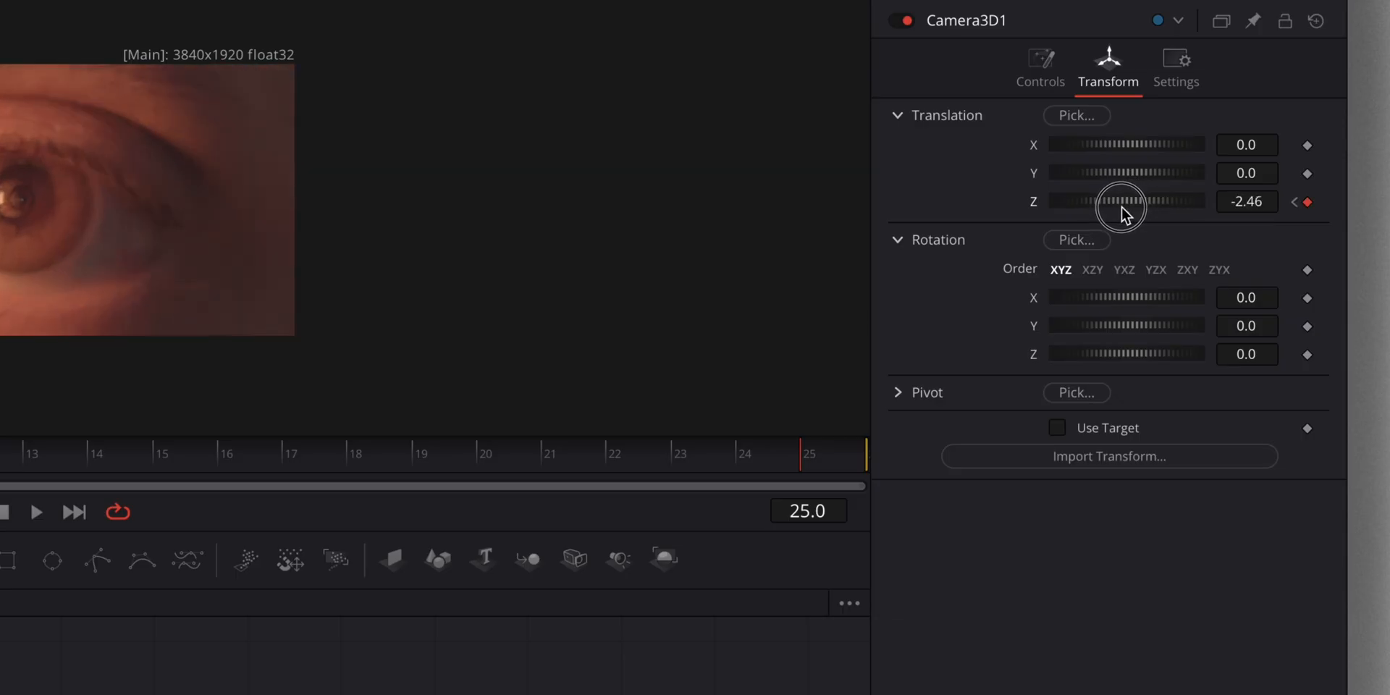
drag(1126, 202, 1135, 193)
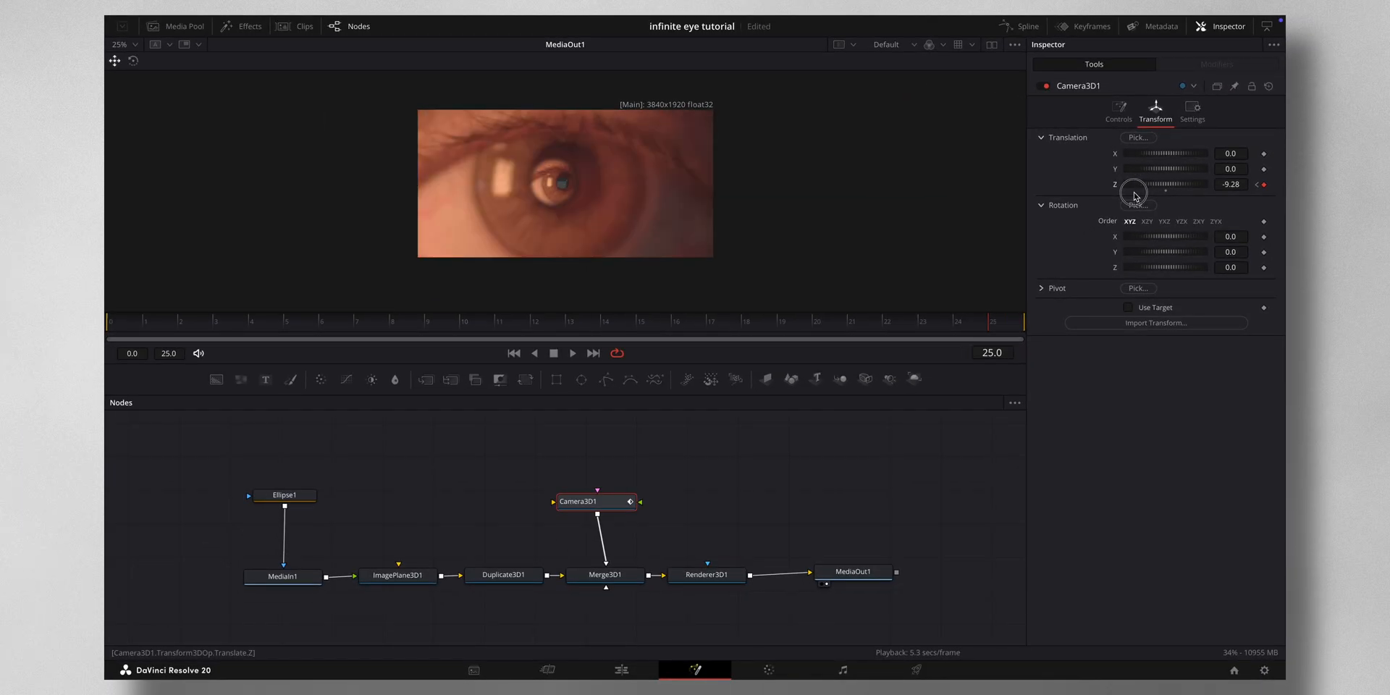
drag(1162, 183, 1152, 183)
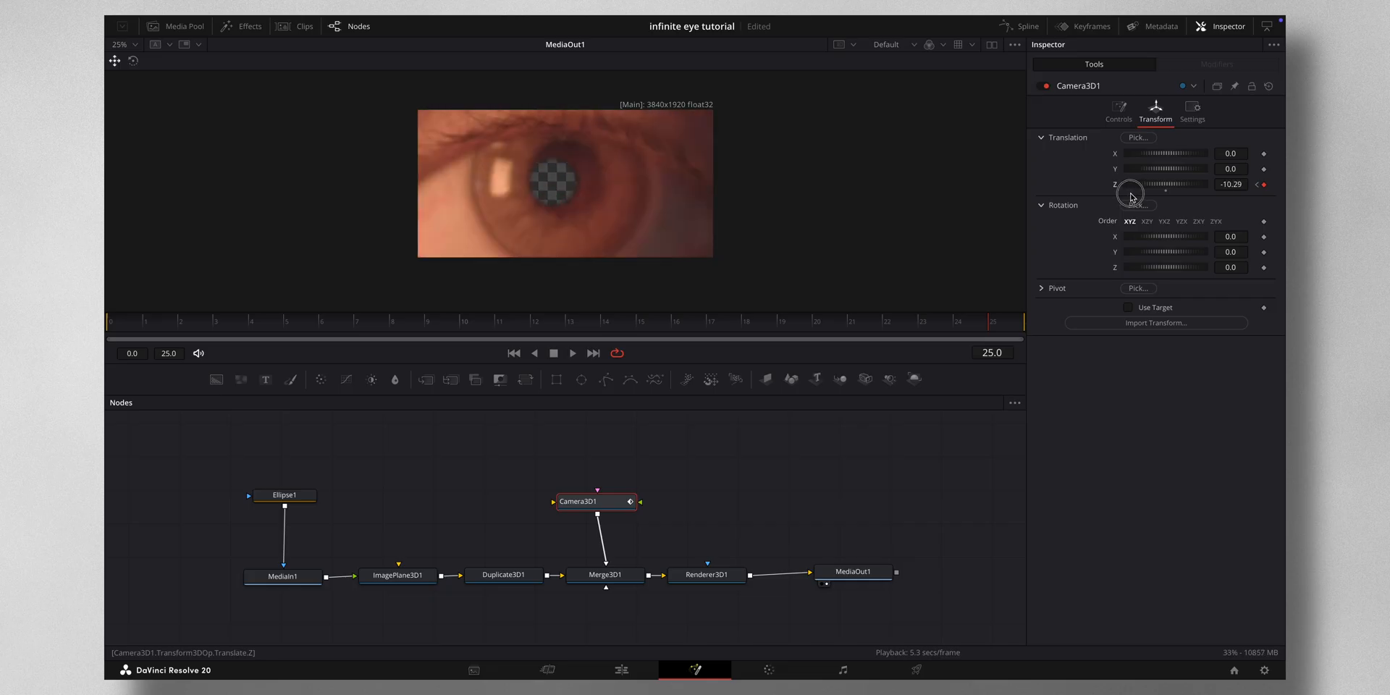
drag(1139, 189, 1130, 196)
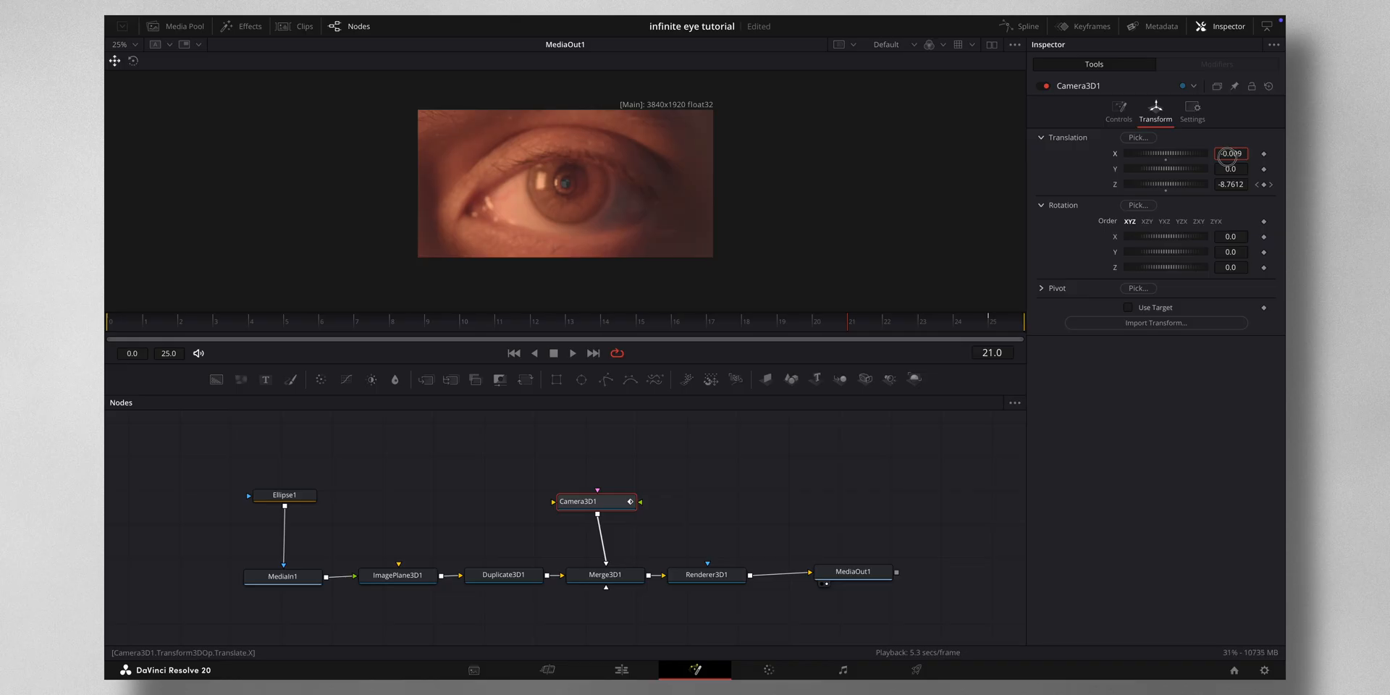
drag(852, 339, 355, 339)
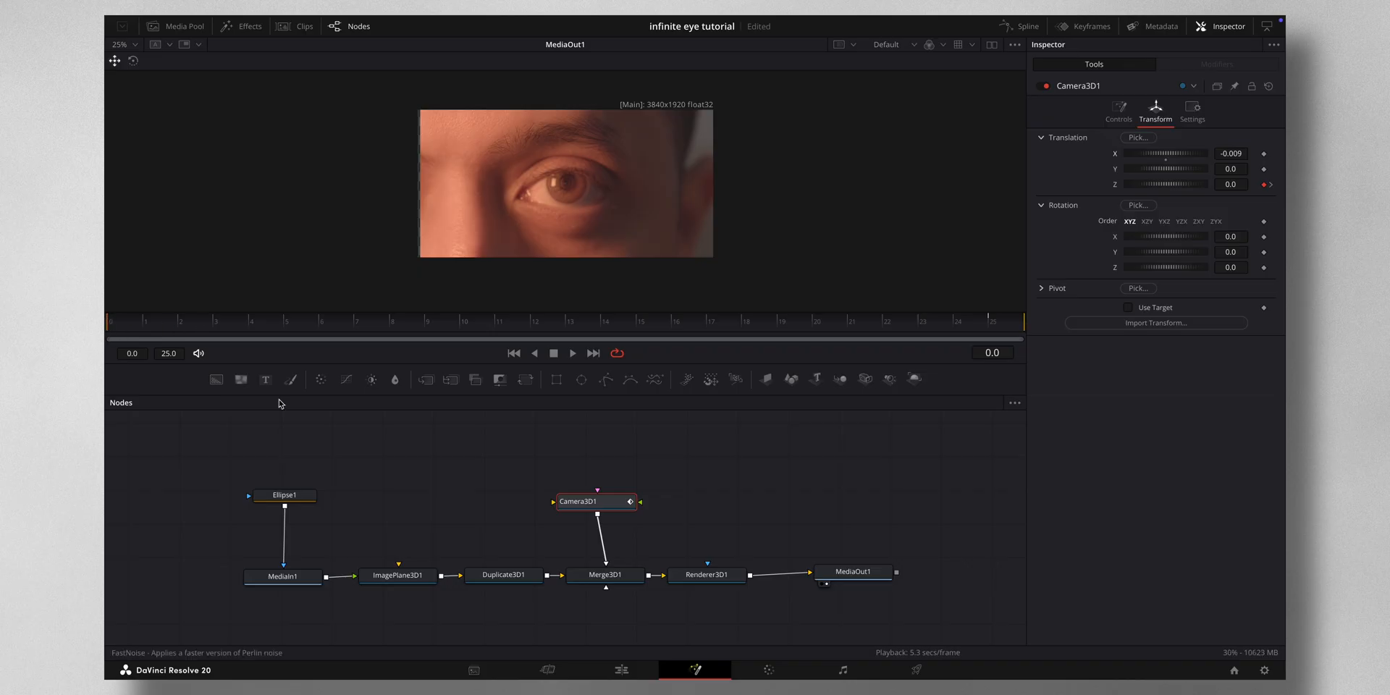
- Enable Renderer3D1 motion blur at quality 4 and switch to the Edit page
click(706, 574)
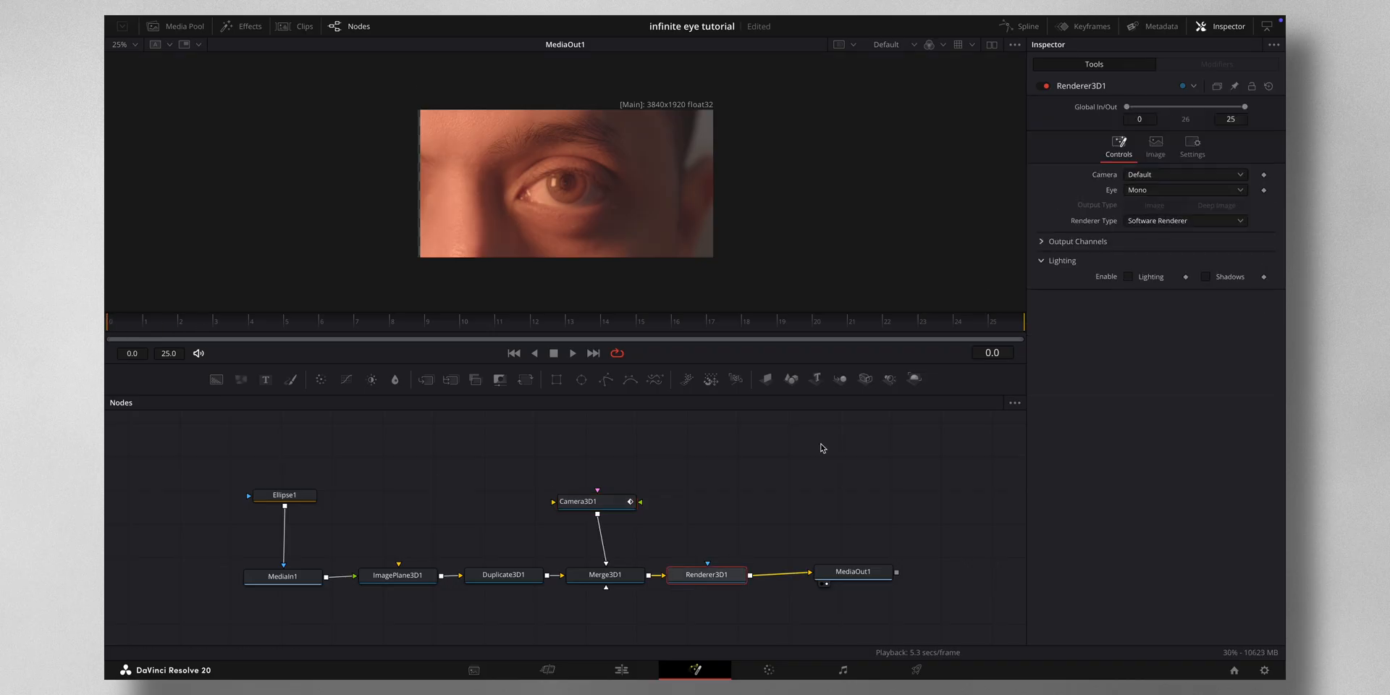
click(1192, 147)
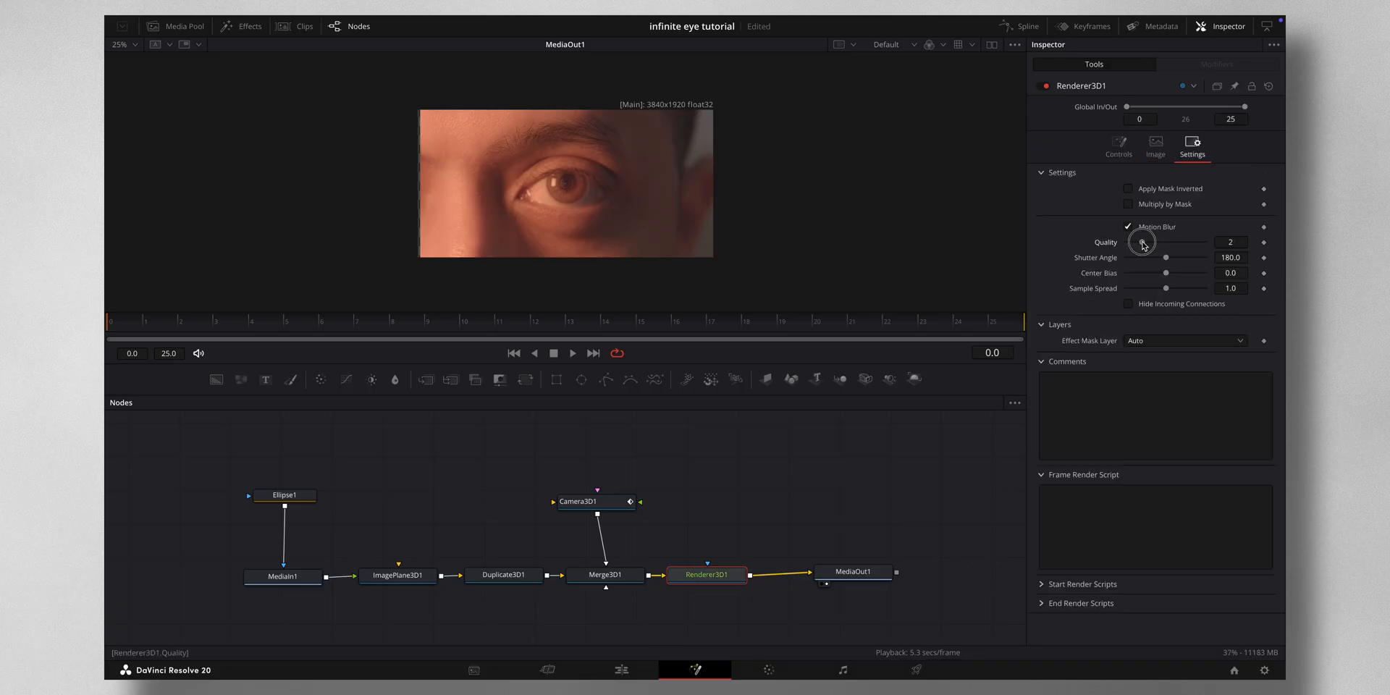
drag(1144, 244, 1162, 244)
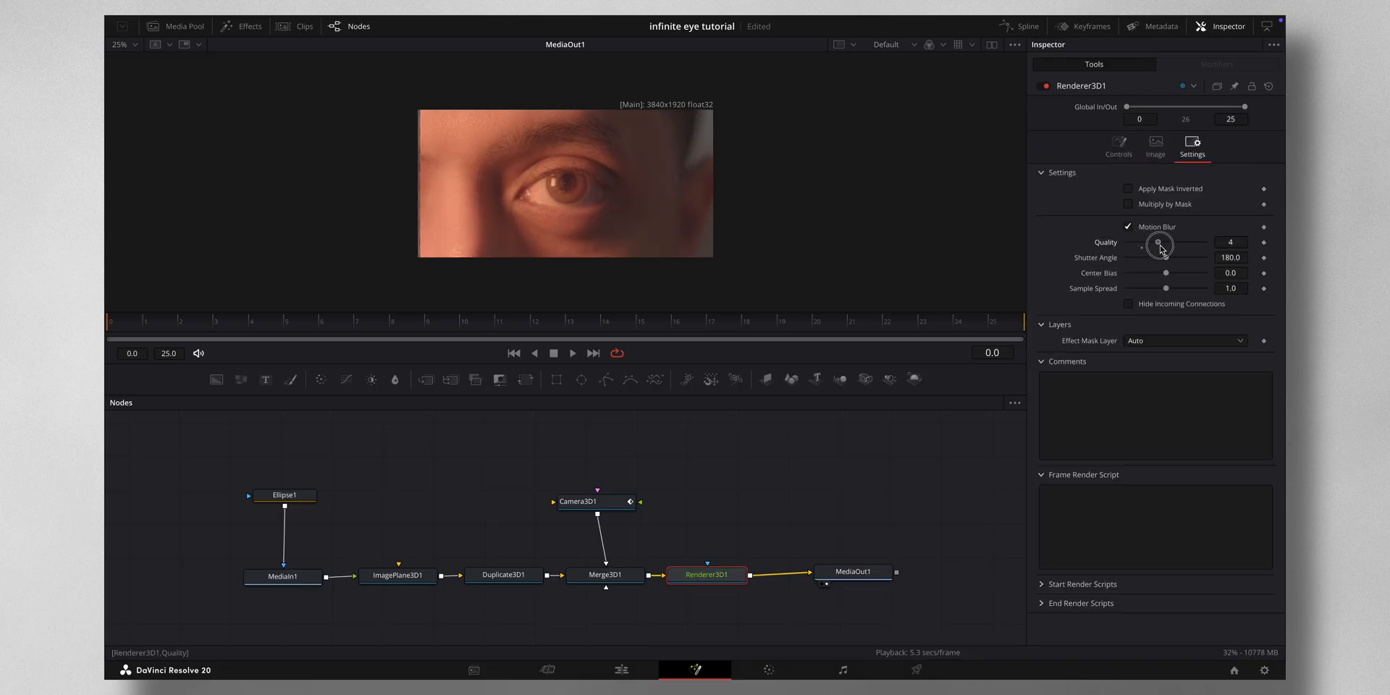
click(621, 669)
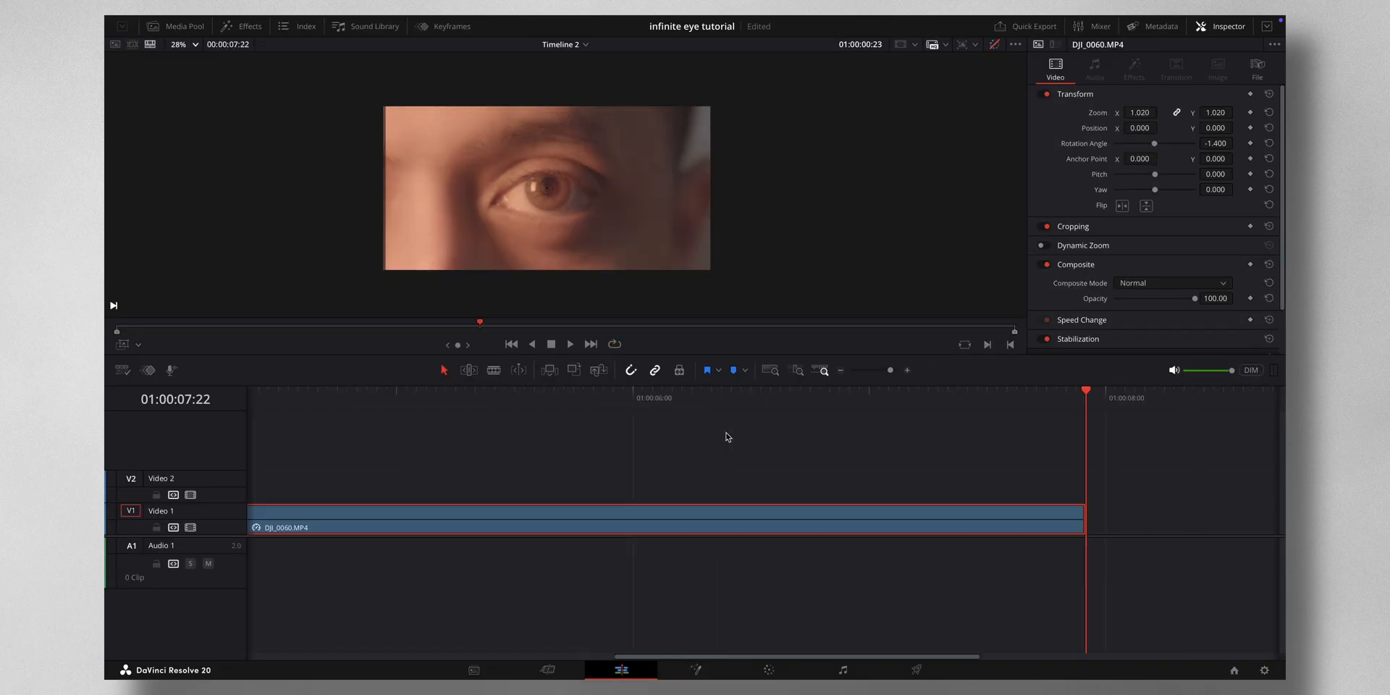